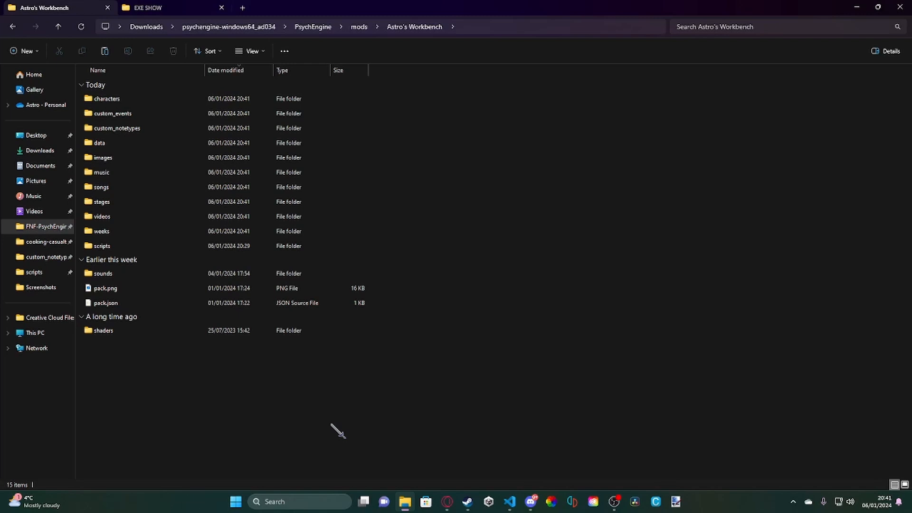
mouse_move(108, 464)
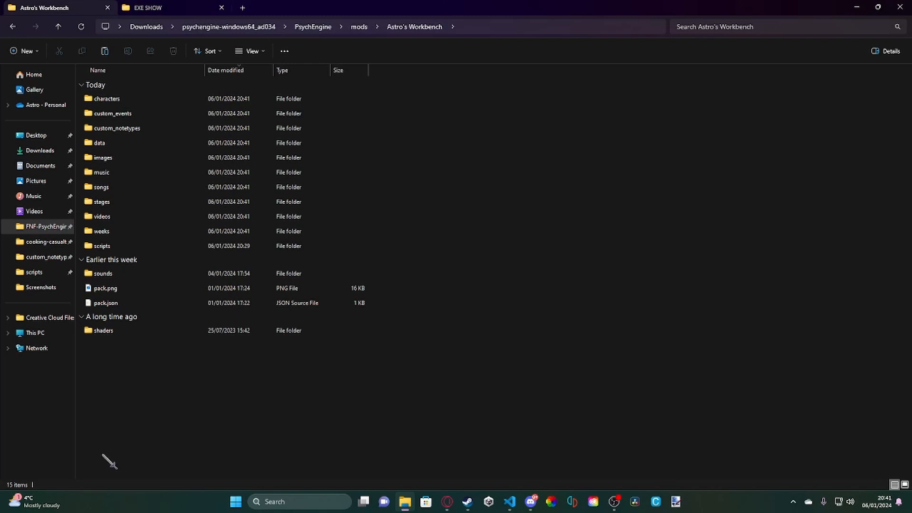
mouse_move(122, 464)
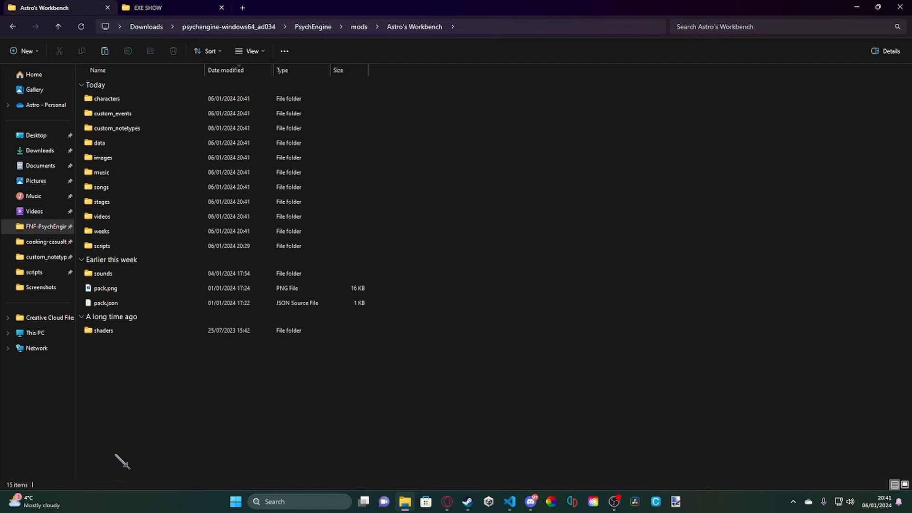
mouse_move(370, 241)
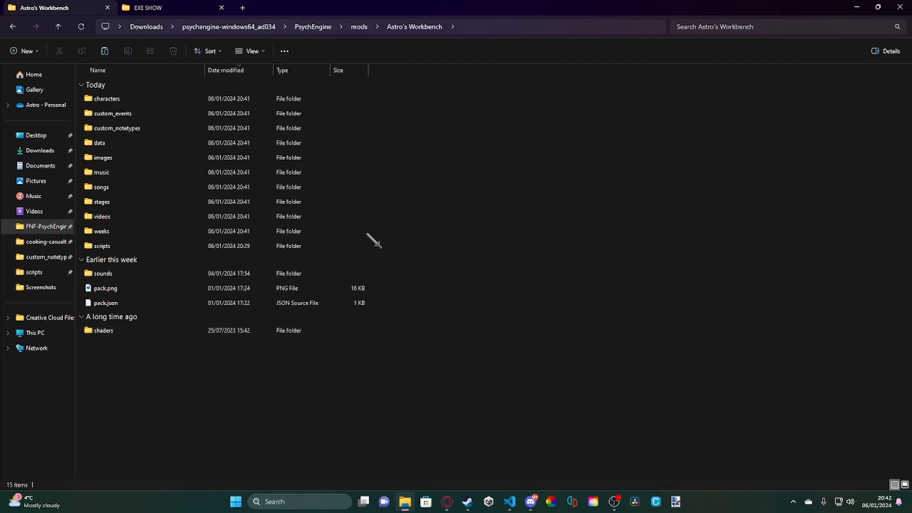
Browse into the Paranoia-Astrofied mod folder from mods, then return to Astro's Workbench
click(101, 246)
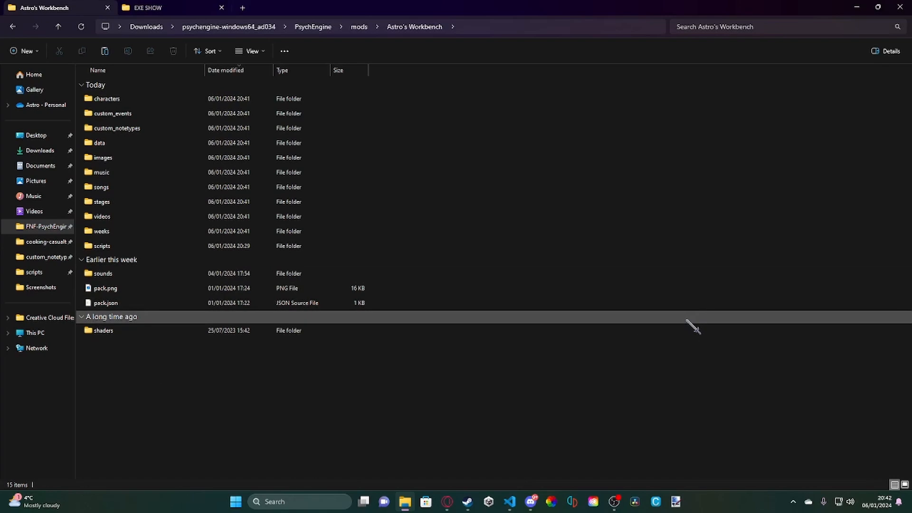
click(360, 27)
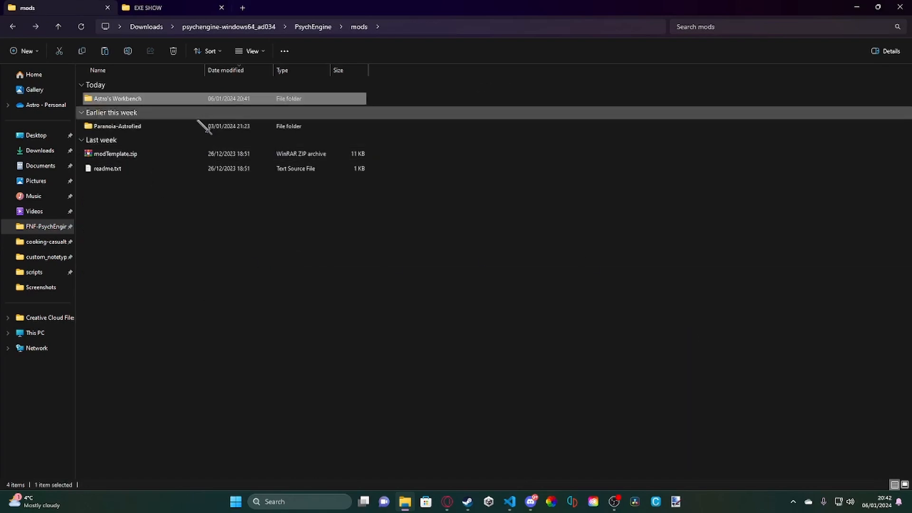
click(116, 125)
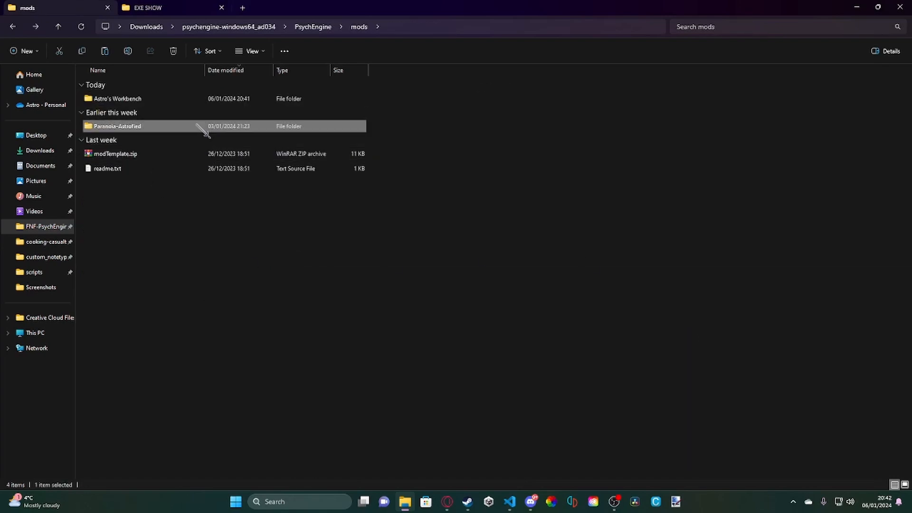
double_click(114, 126)
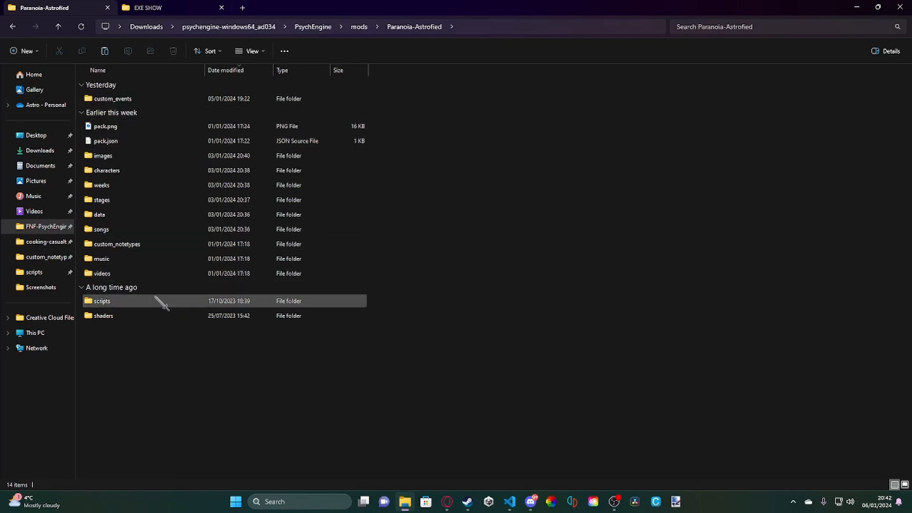
mouse_move(250, 266)
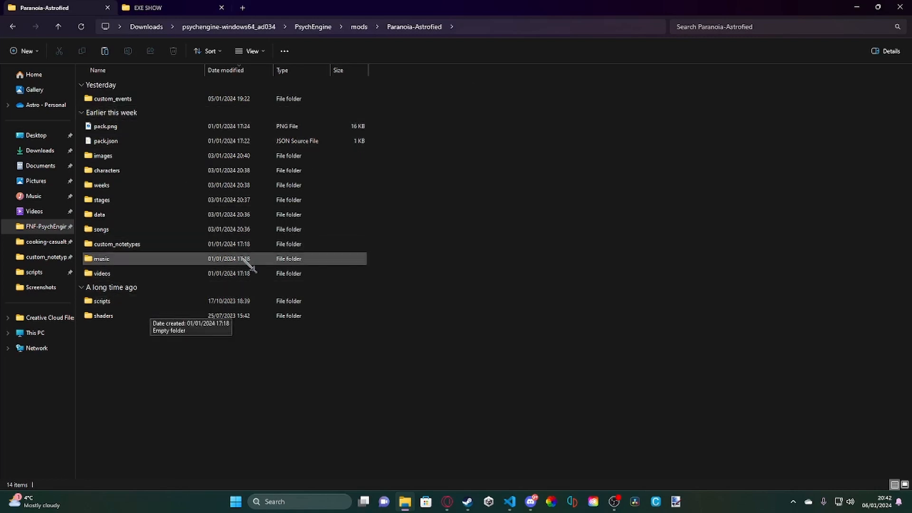
click(360, 27)
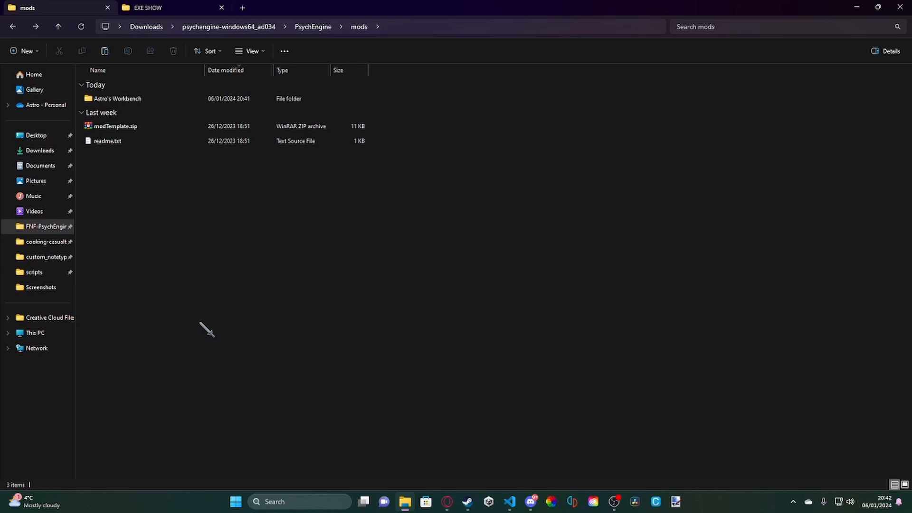
double_click(118, 98)
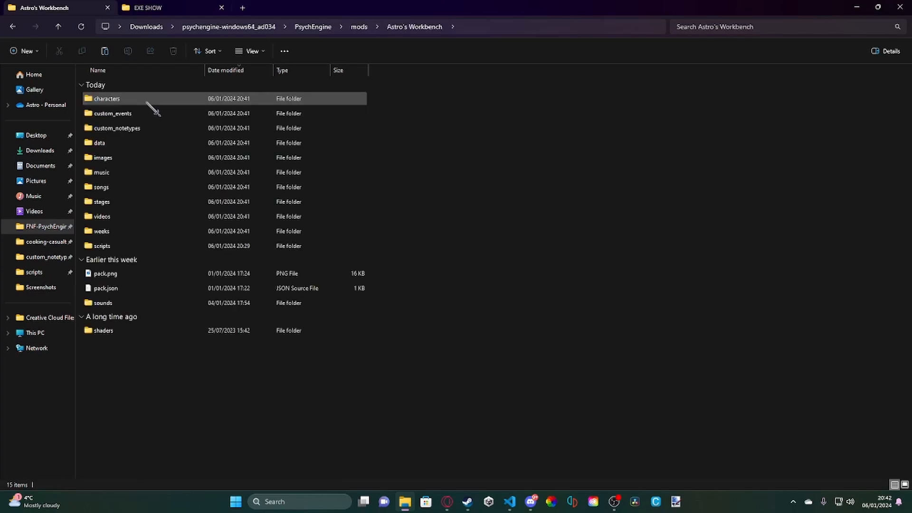
mouse_move(137, 226)
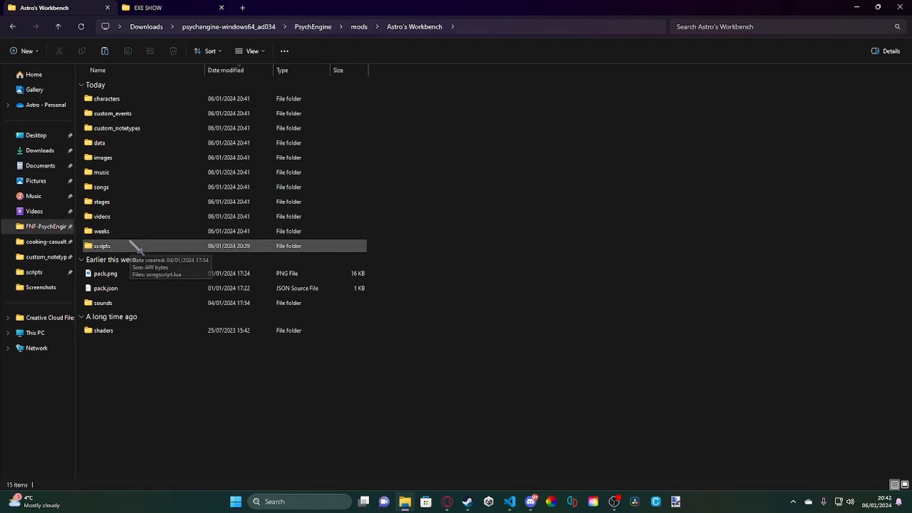
Go into the scripts folder and pick songscript.lua
double_click(103, 245)
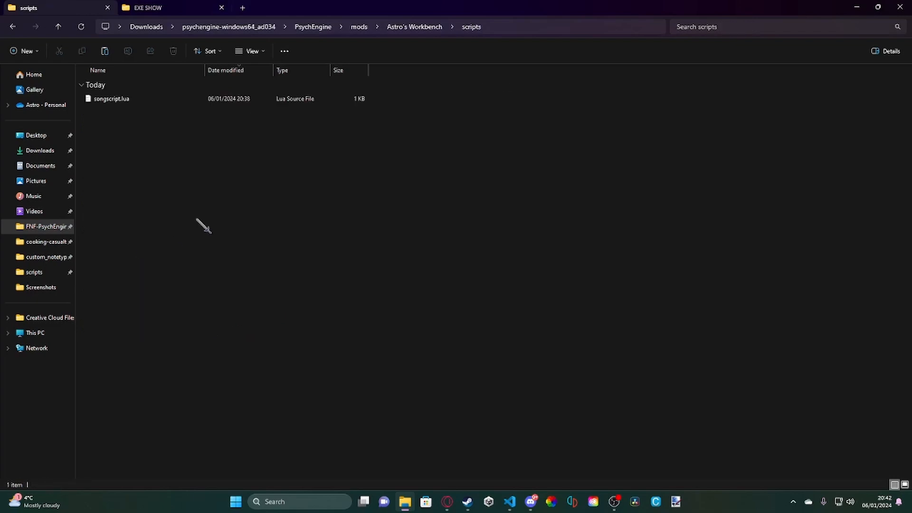
click(110, 98)
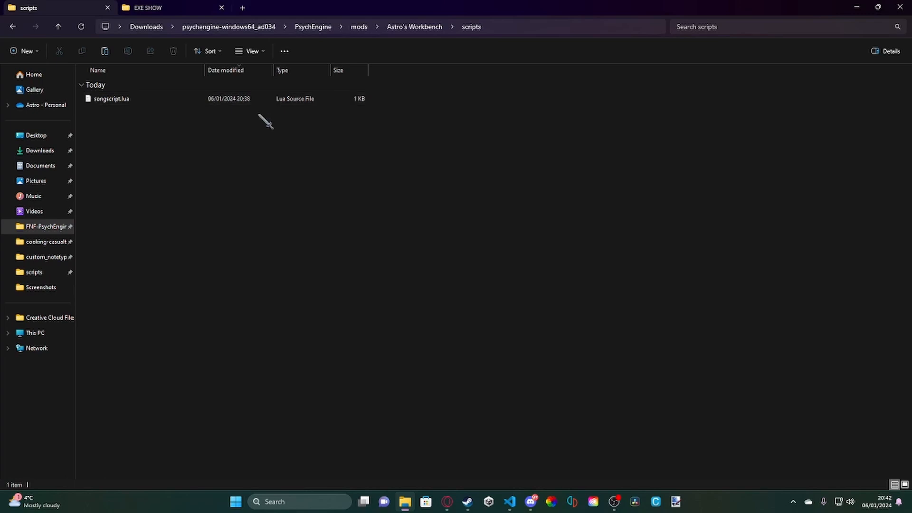
mouse_move(265, 132)
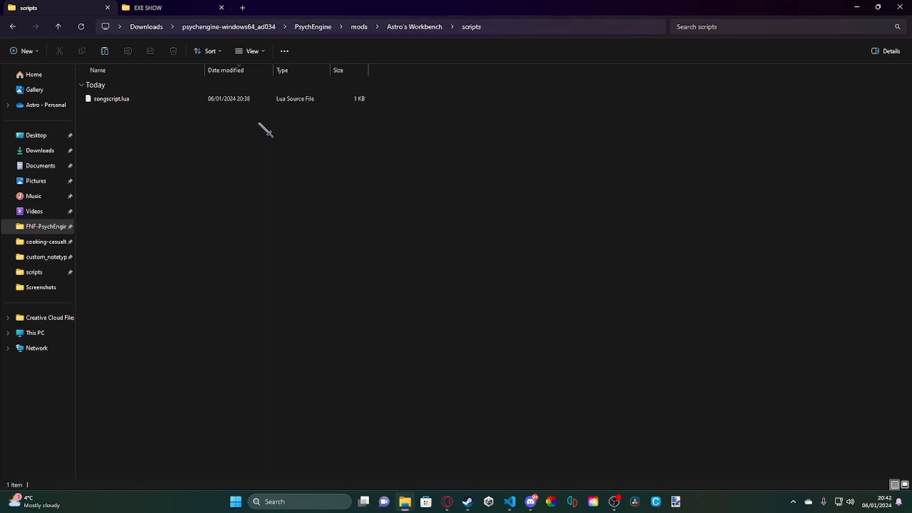
mouse_move(494, 386)
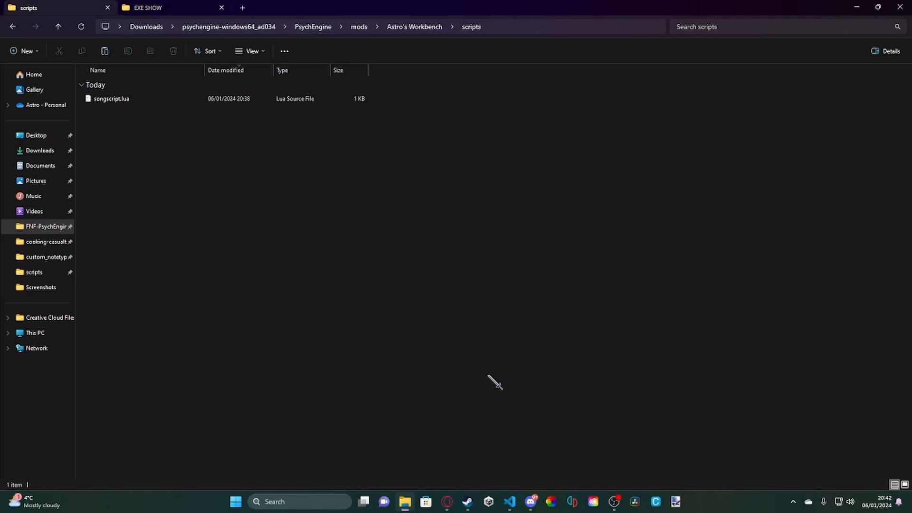
mouse_move(528, 355)
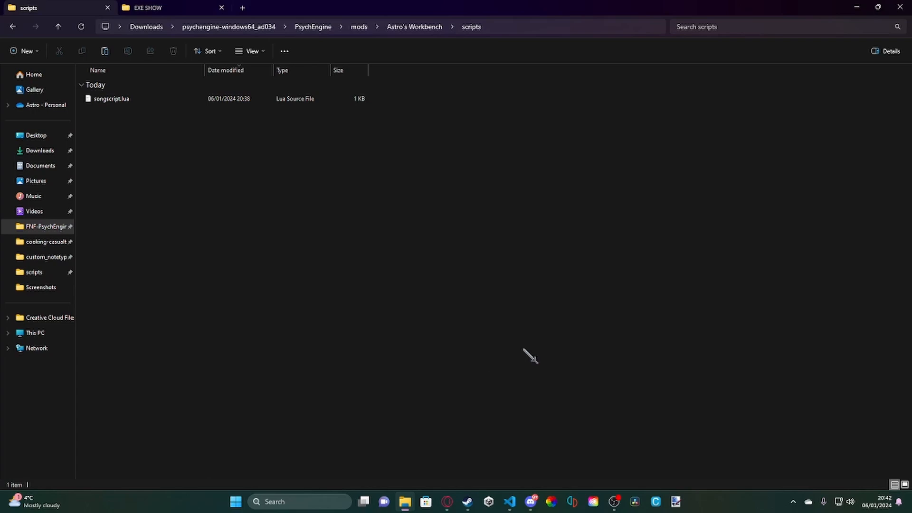
mouse_move(262, 111)
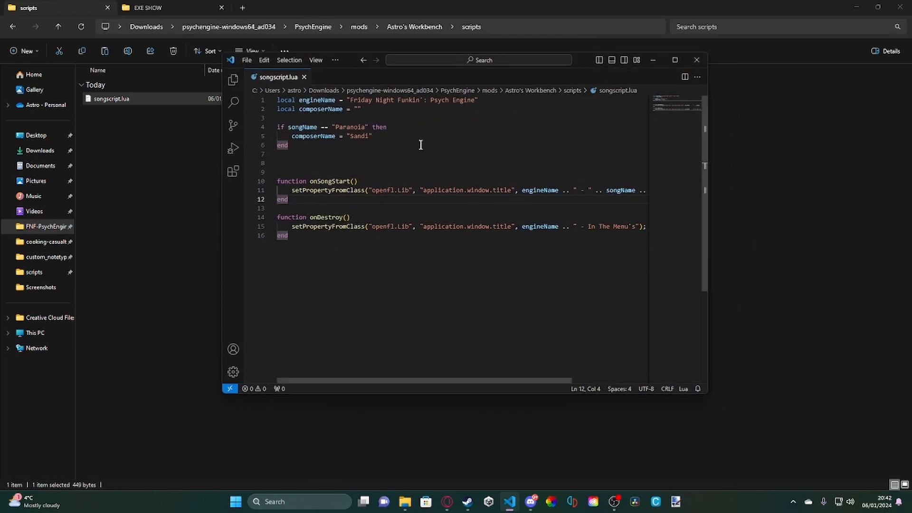
key(ctrl+a)
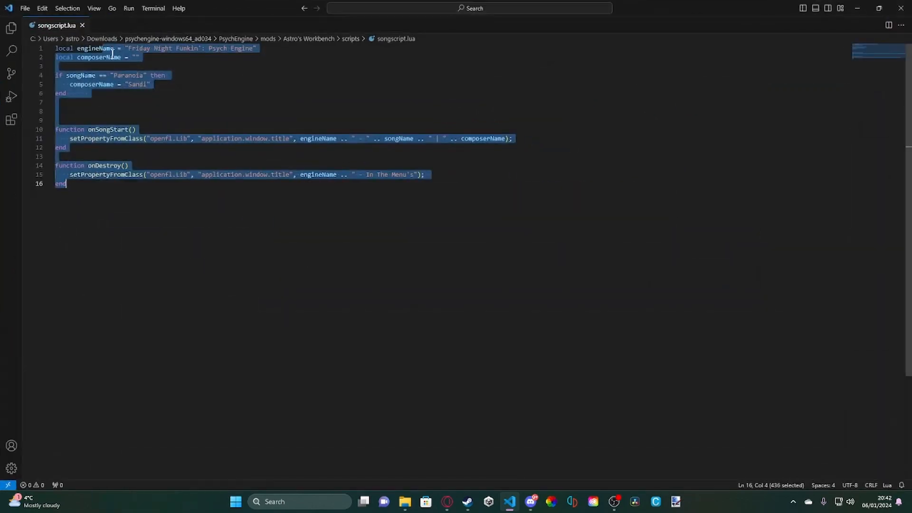
click(190, 284)
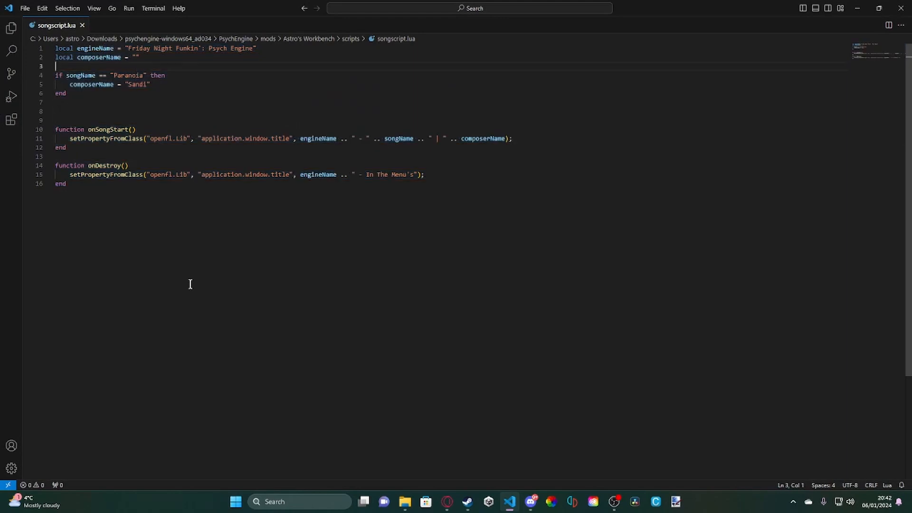
double_click(63, 48)
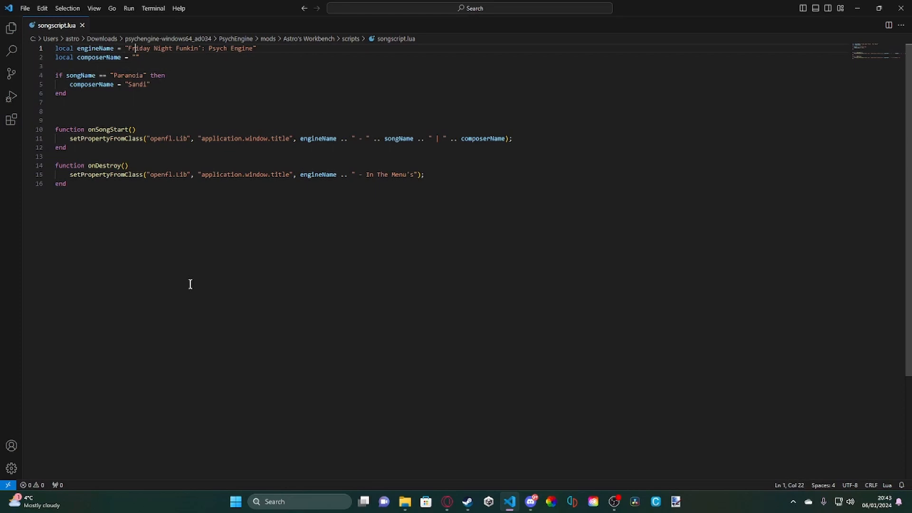
double_click(218, 48)
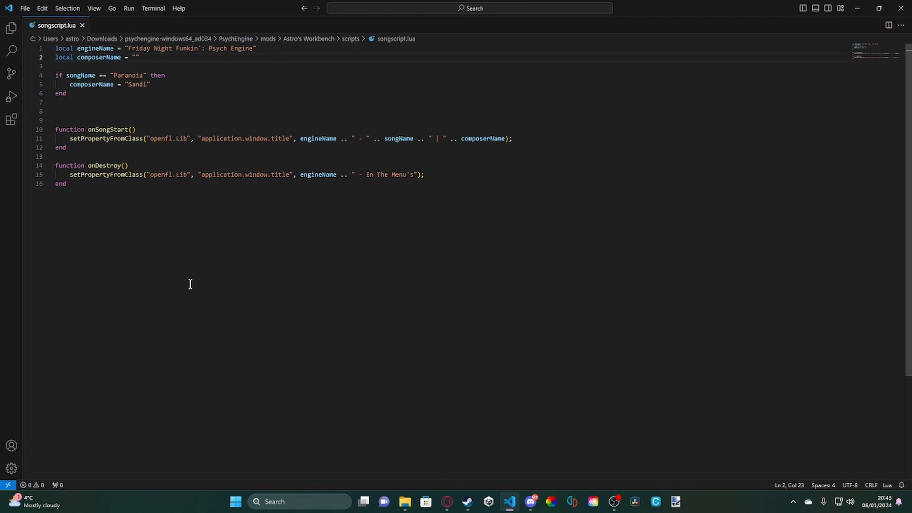
double_click(131, 76)
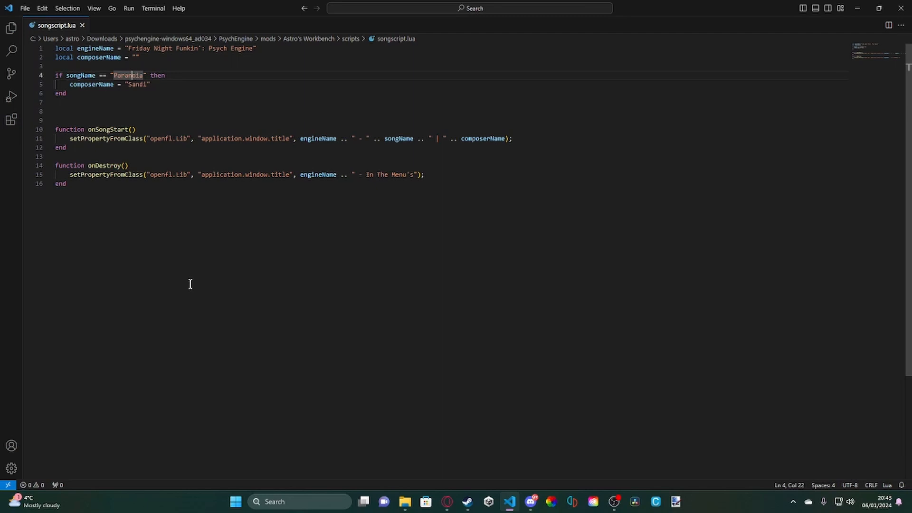
click(82, 76)
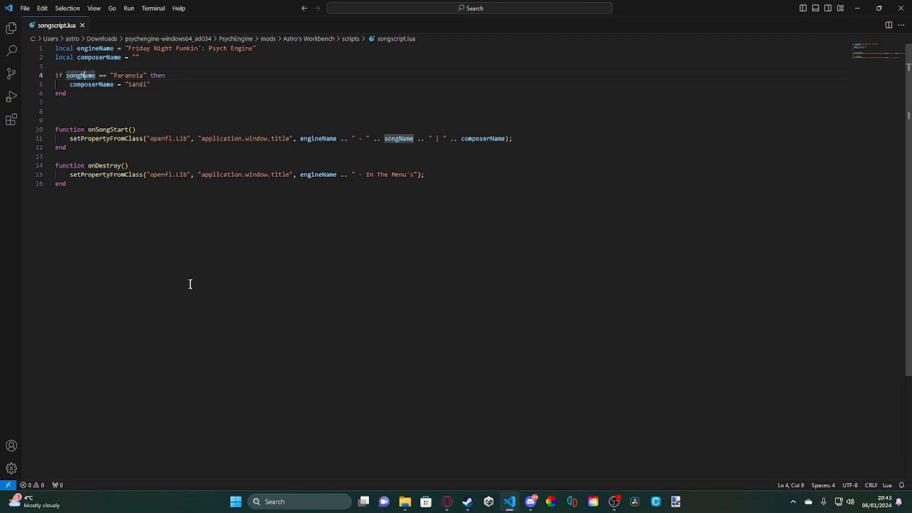
double_click(132, 75)
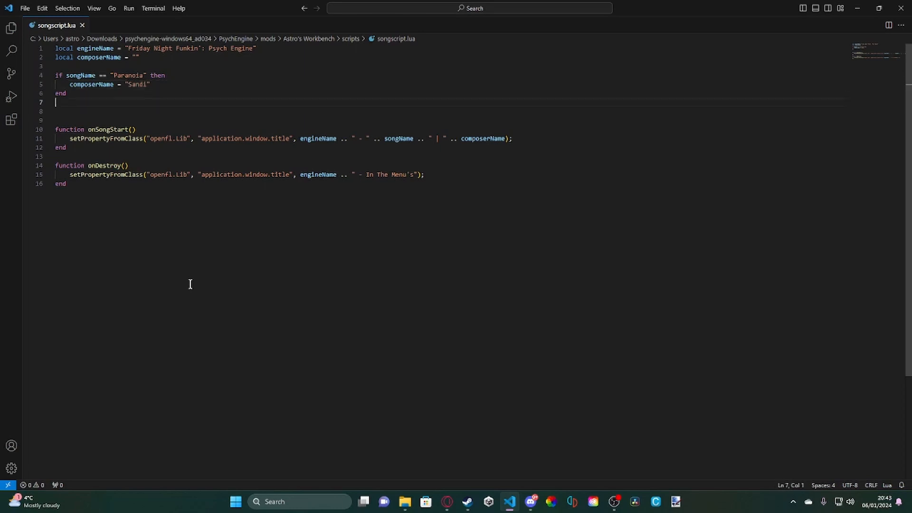
Walk through onSongStart's window-title line, selecting the separator after the engine name and the menu title line
double_click(106, 130)
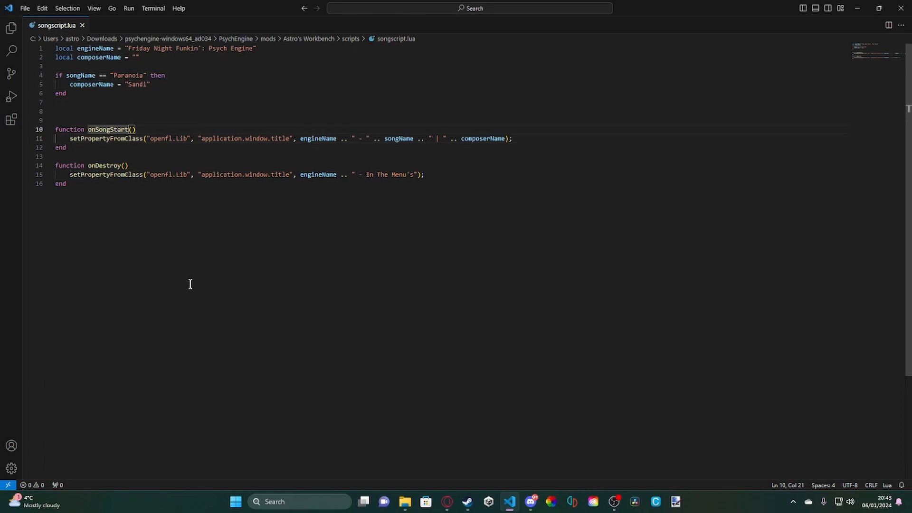
click(123, 138)
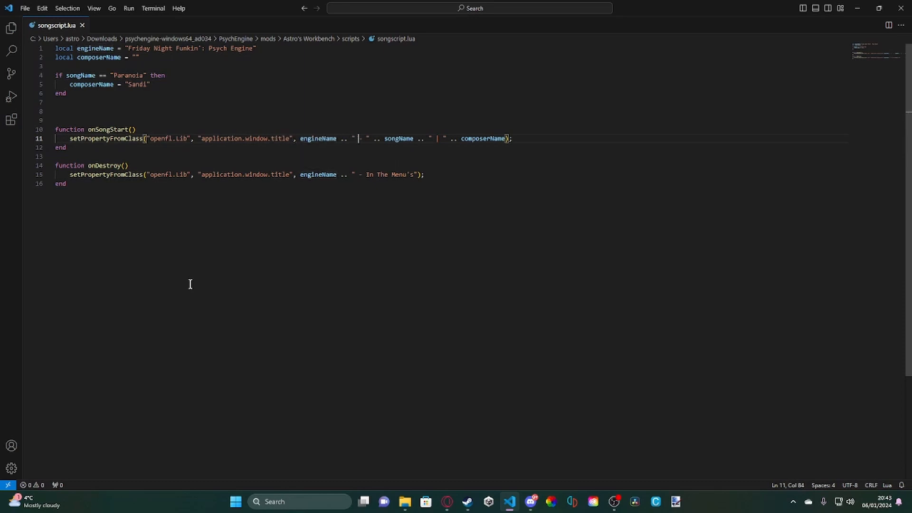
double_click(399, 139)
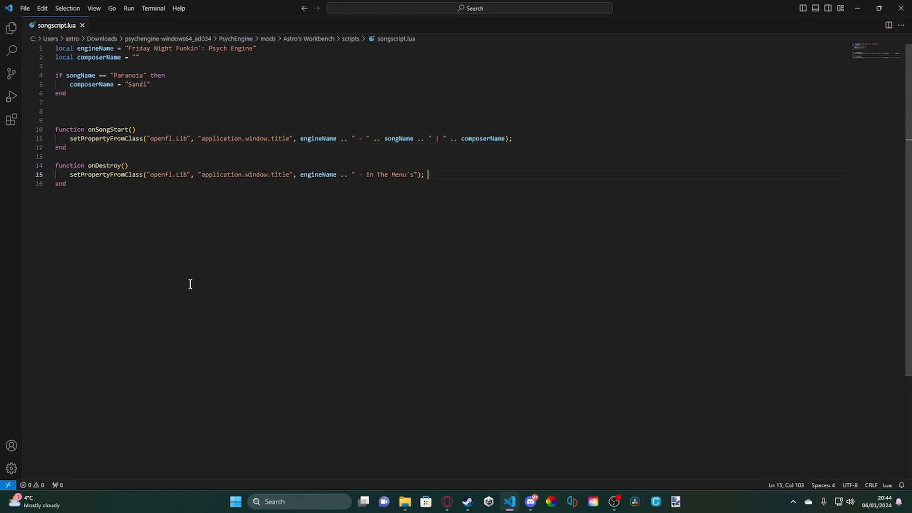
click(336, 175)
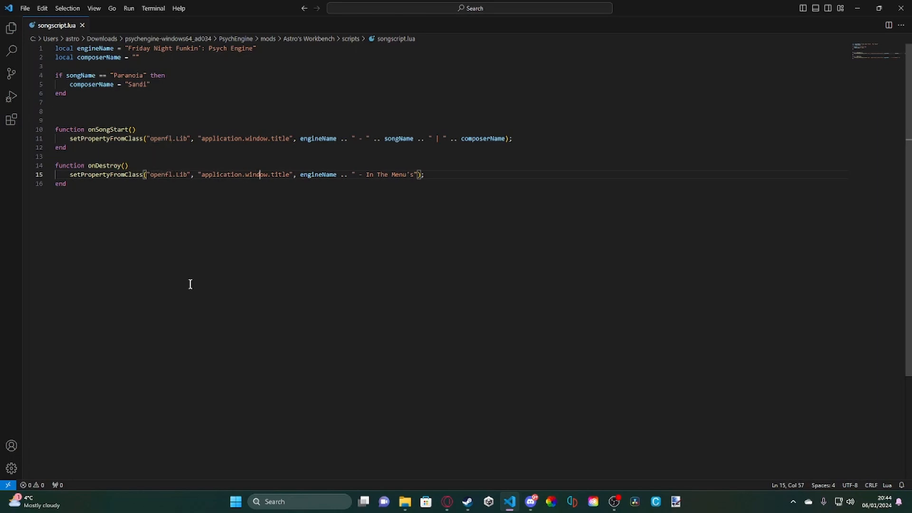
double_click(318, 175)
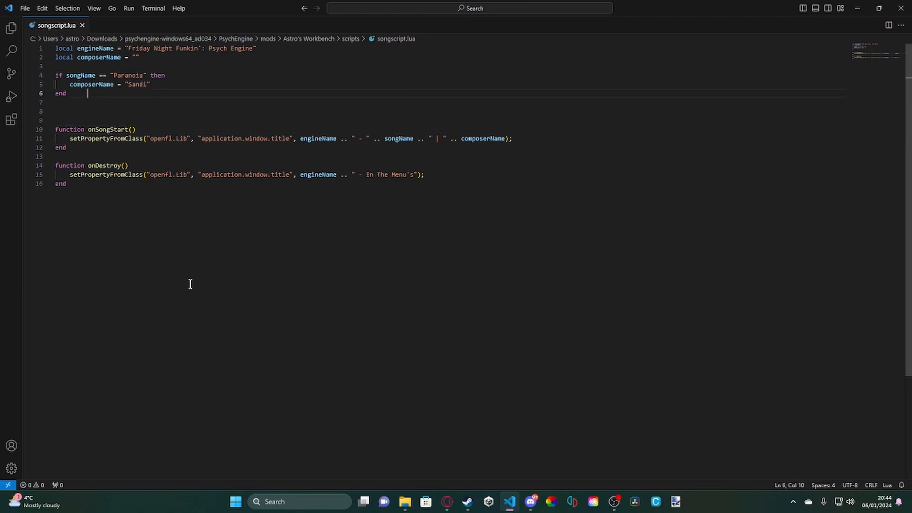
Write an if songName == "Drunkman Slaughter" then block that sets composerName
text(if)
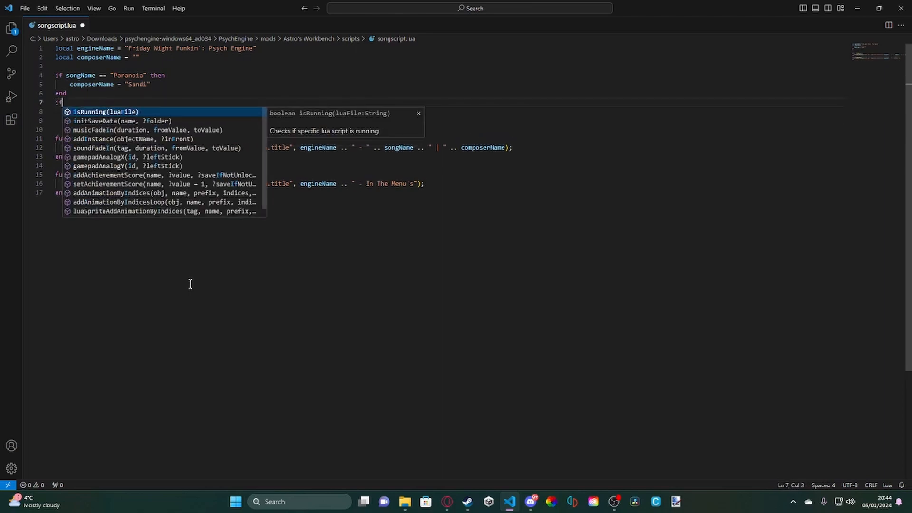
text(songName == ")
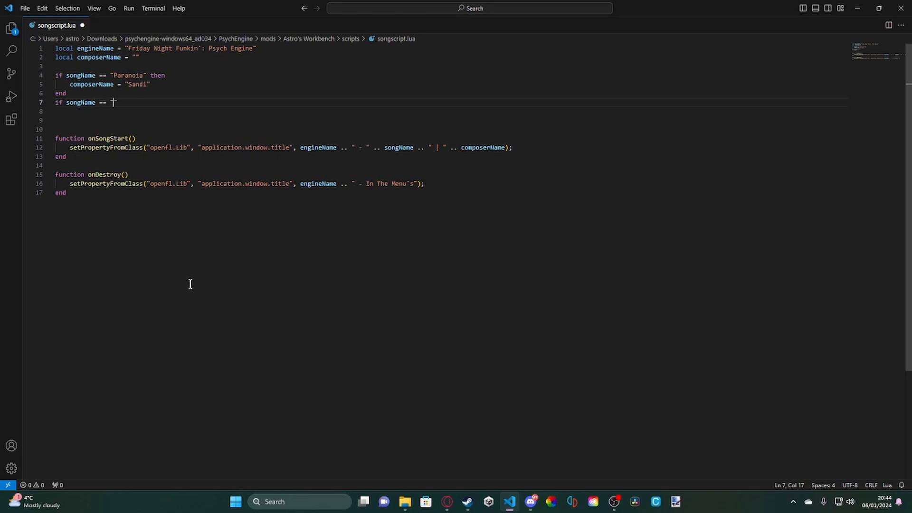
text(Drunkma)
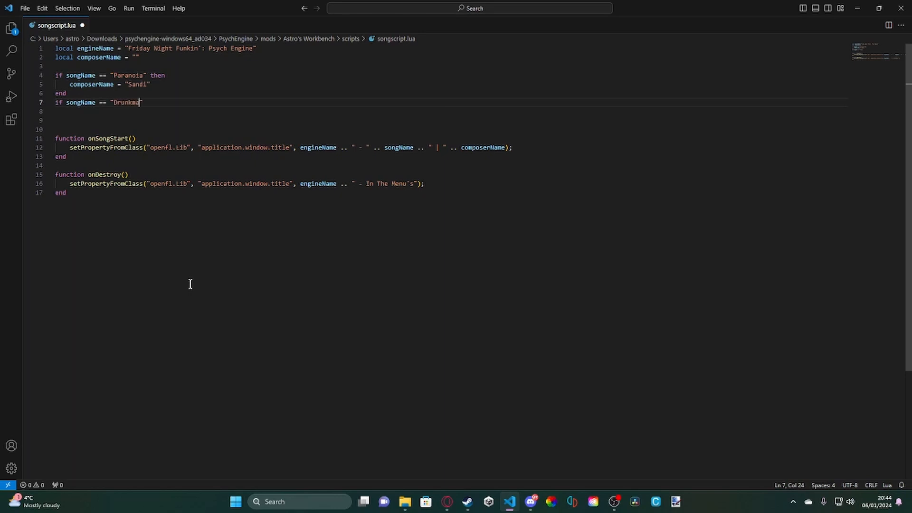
text(n Slaughte)
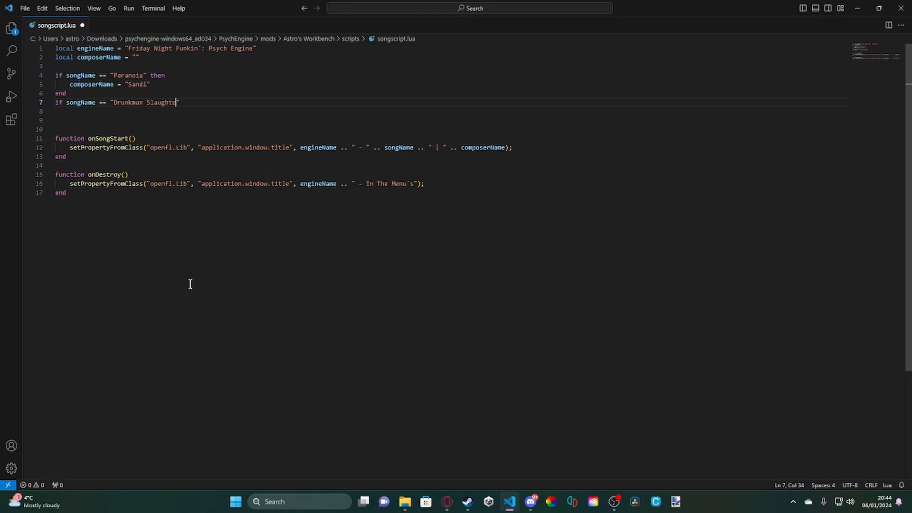
text(" then)
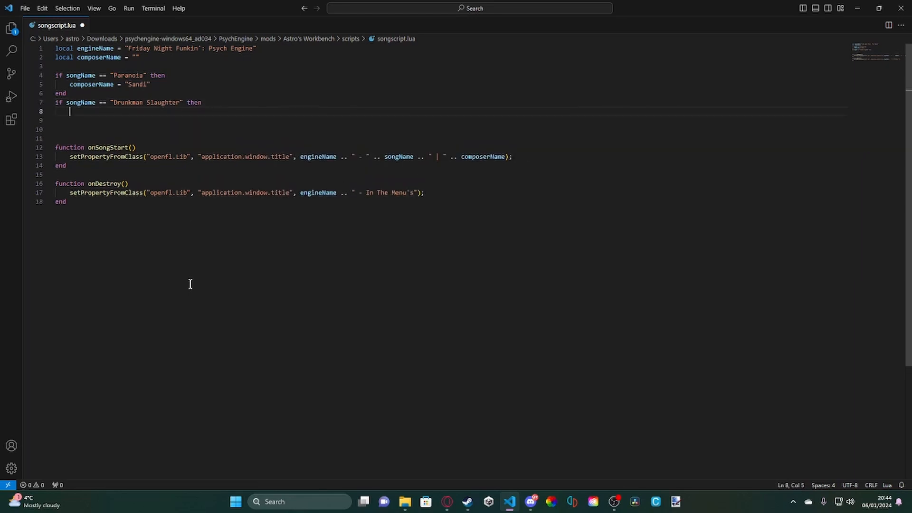
text(composerName = "B")
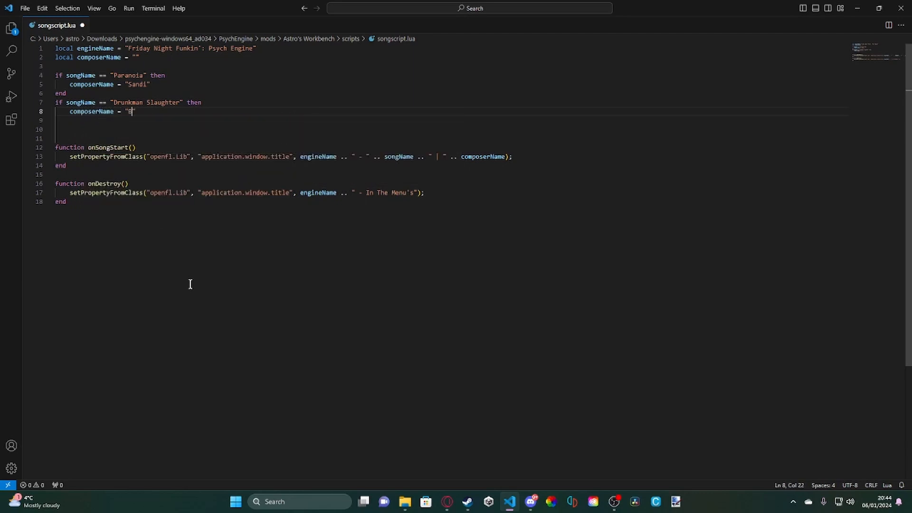
text(loopster1234)
click(452, 120)
text(end)
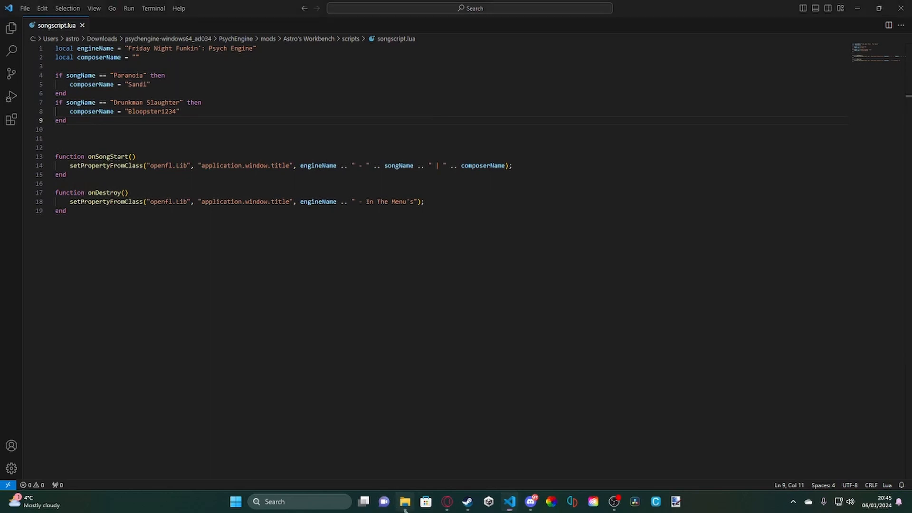
Launch PsychEngine.exe from the install folder, get past the title screen, then close the game
click(407, 502)
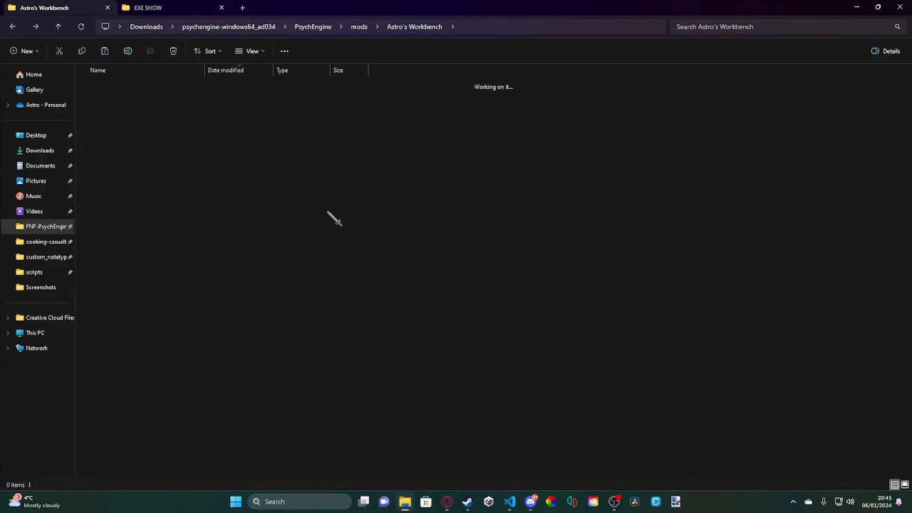
click(313, 26)
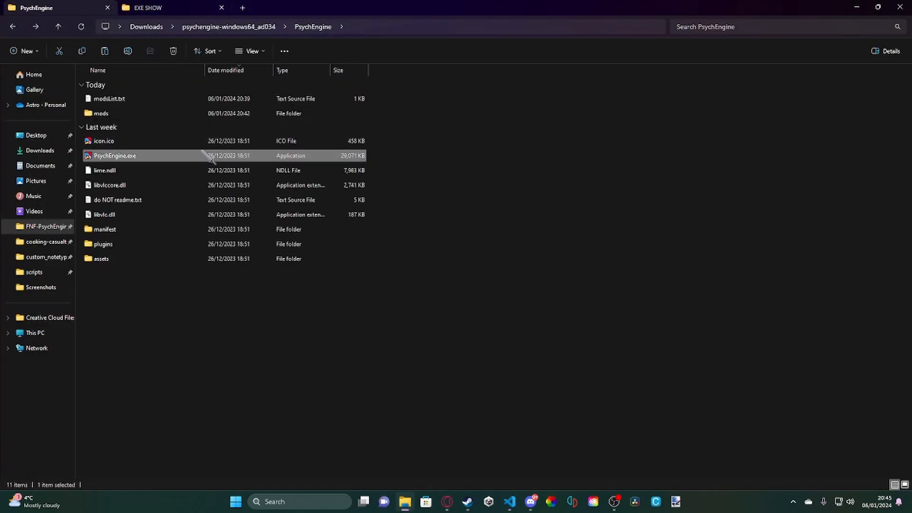
double_click(114, 156)
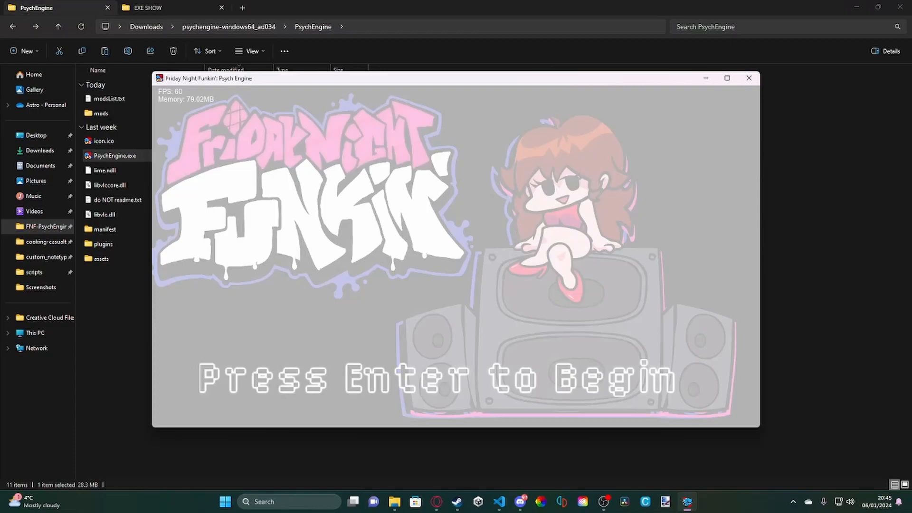
key(Enter)
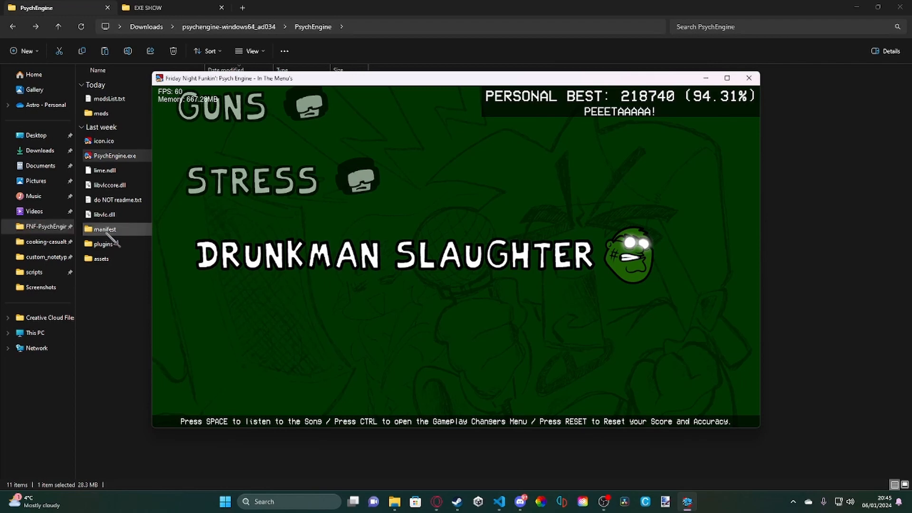
mouse_move(748, 78)
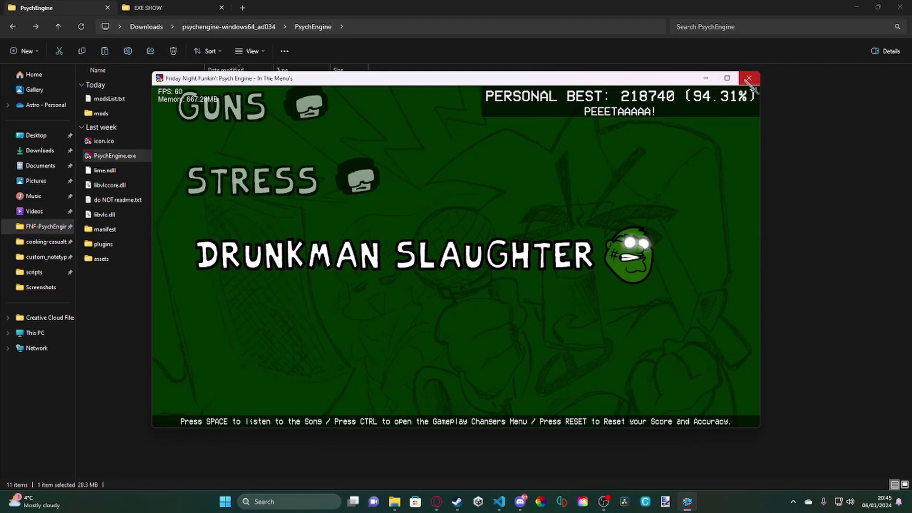
click(749, 78)
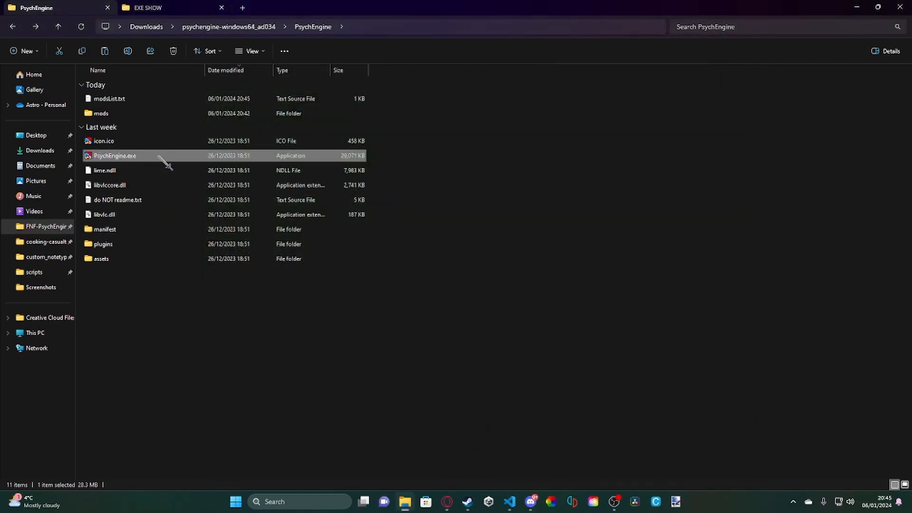
Relaunch and close the game, then open Project.xml from the FNF-PsychEngine-0.7.2h folder
double_click(108, 155)
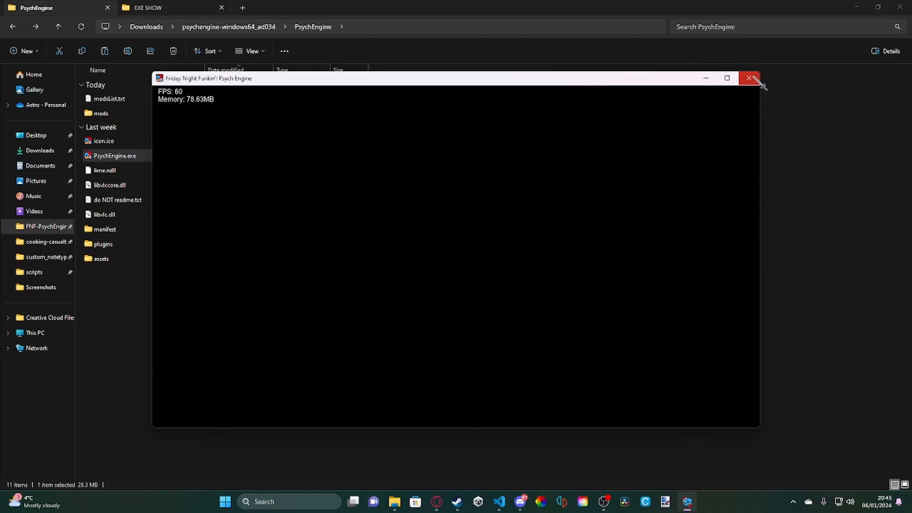
click(749, 78)
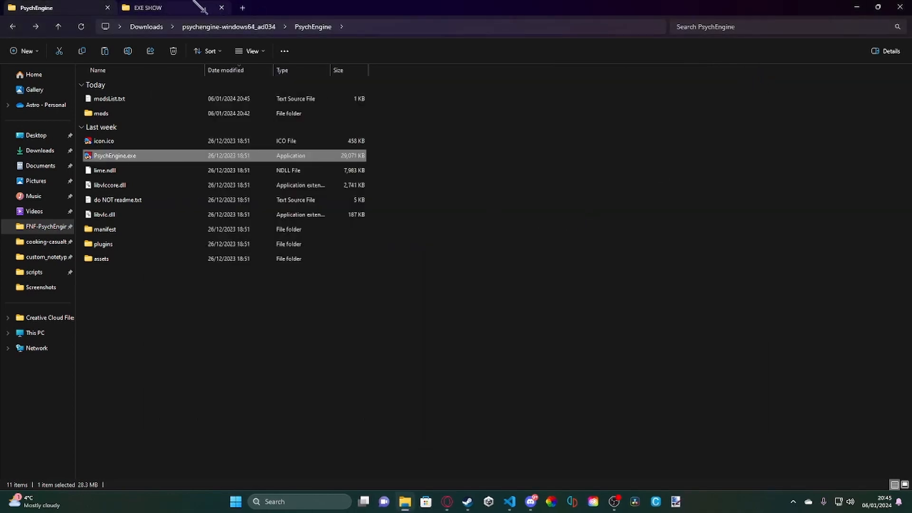
click(148, 8)
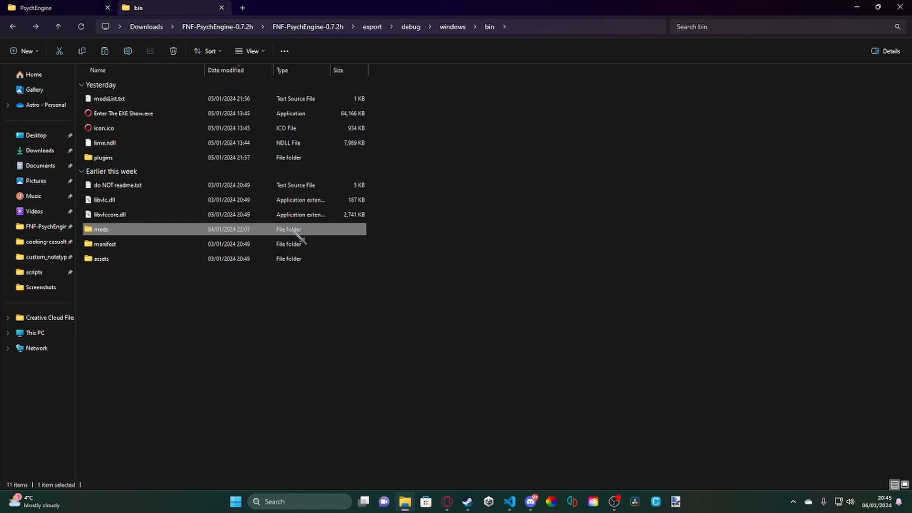
click(410, 27)
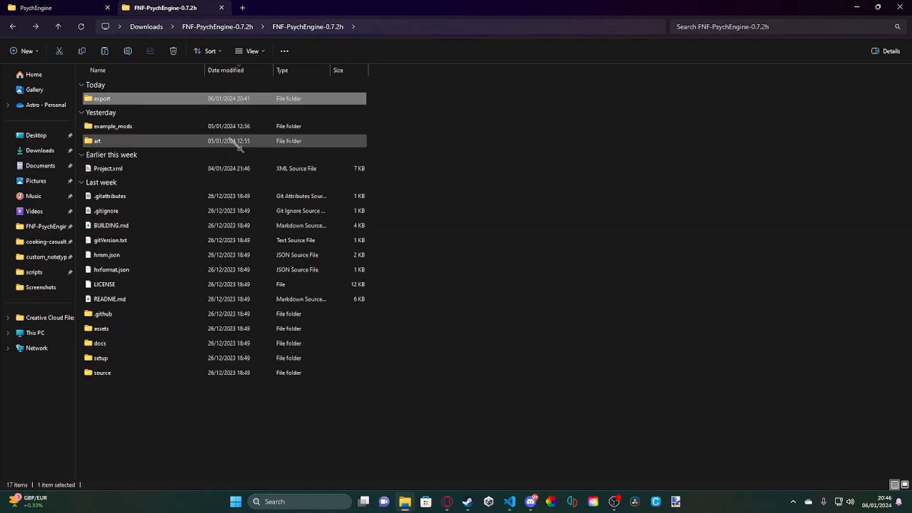
double_click(108, 169)
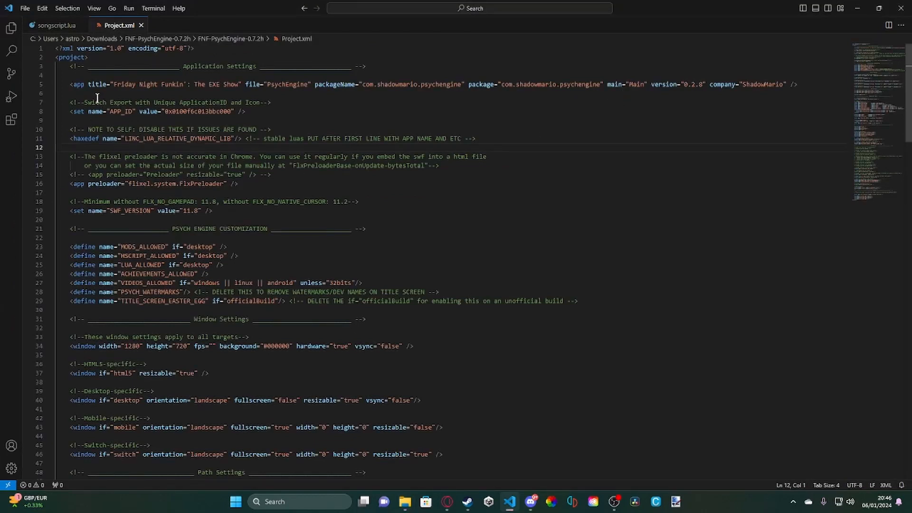
Select and review the app title "Friday Night Funkin': The EXE Show" on line 5, then return to File Explorer
drag(69, 84, 195, 84)
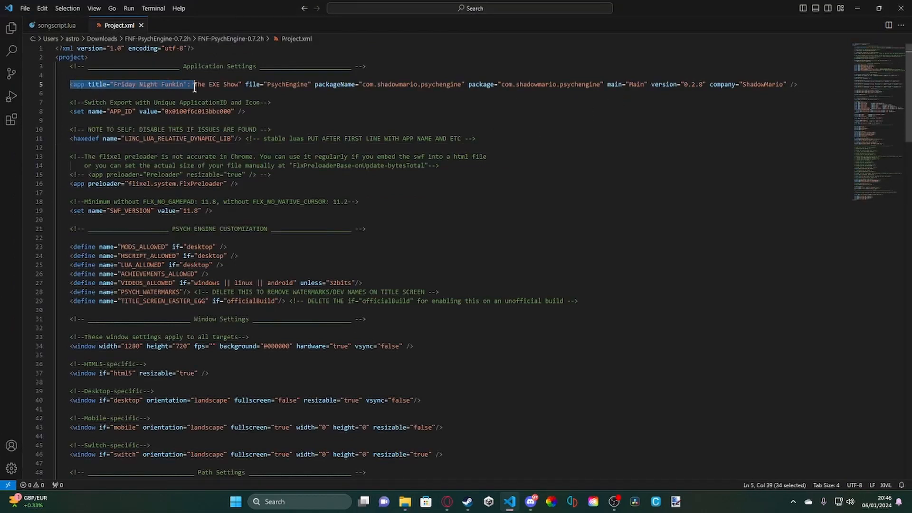
drag(194, 84, 245, 83)
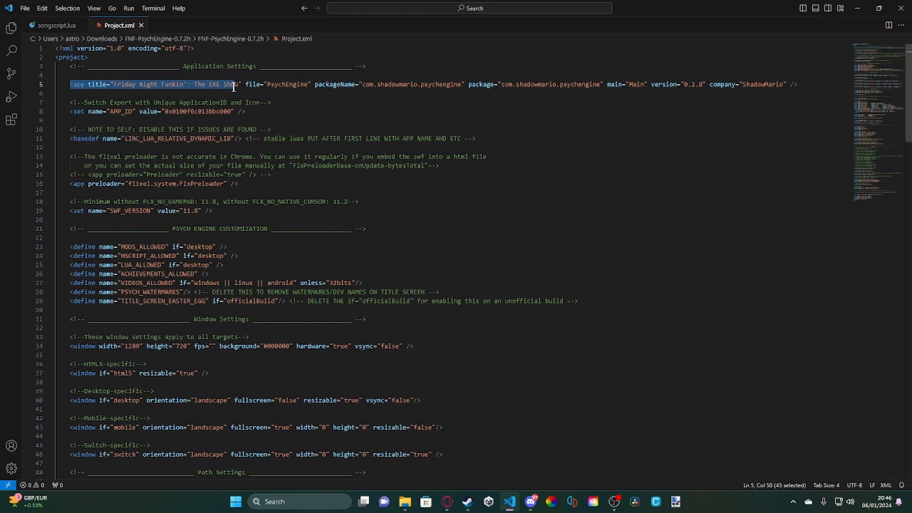
click(198, 84)
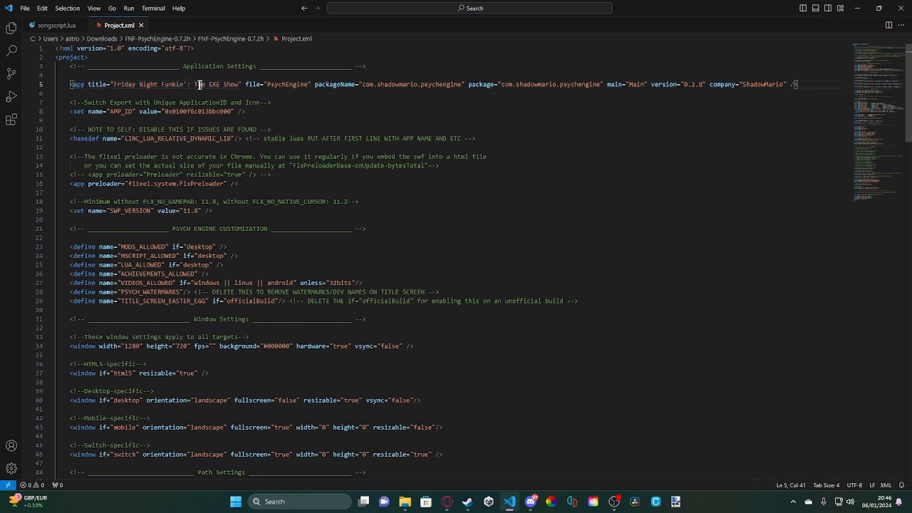
click(406, 502)
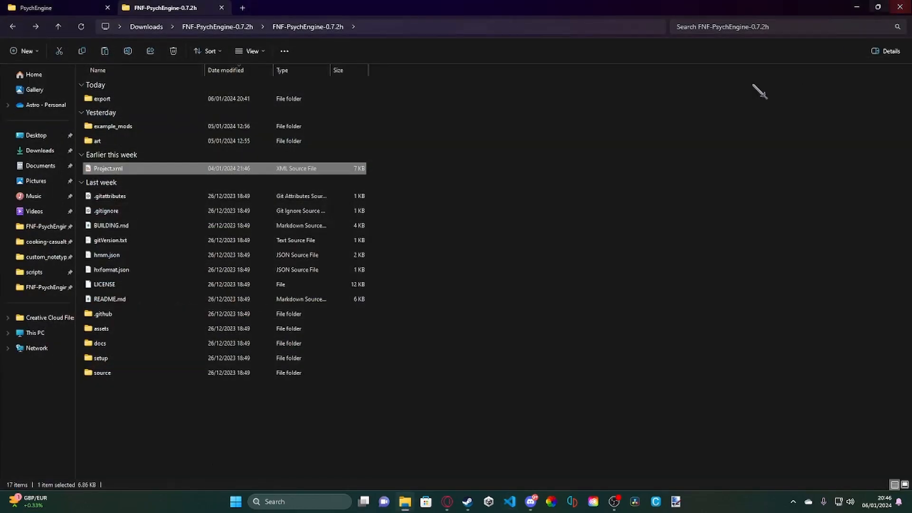
mouse_move(138, 109)
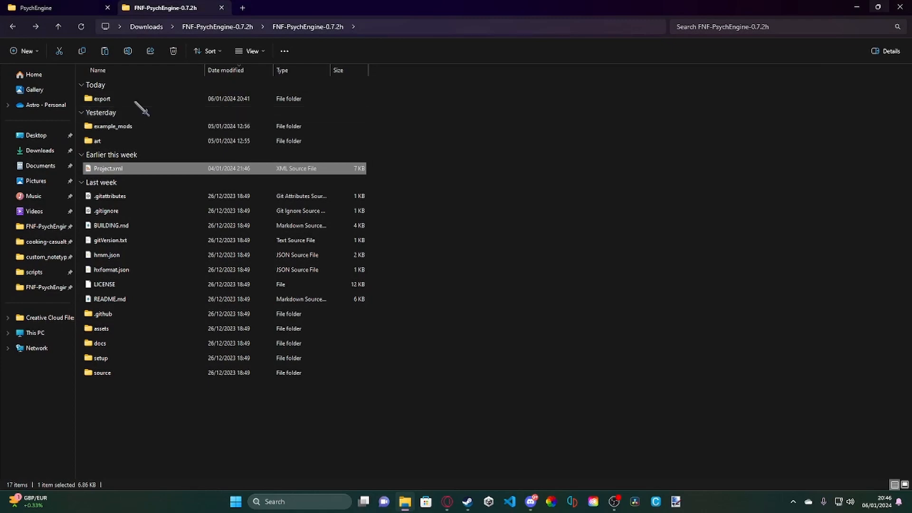
Drill through export/debug/windows/bin and launch Enter The EXE Show.exe
double_click(101, 99)
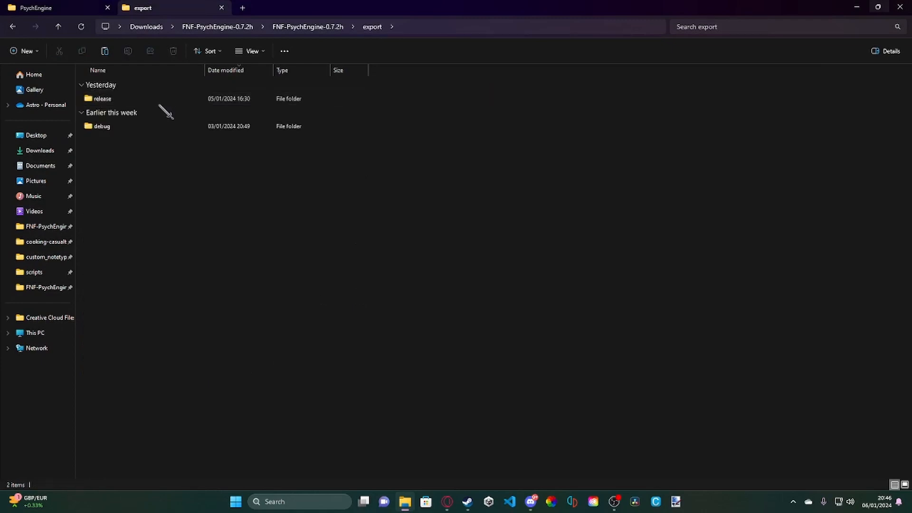
double_click(101, 98)
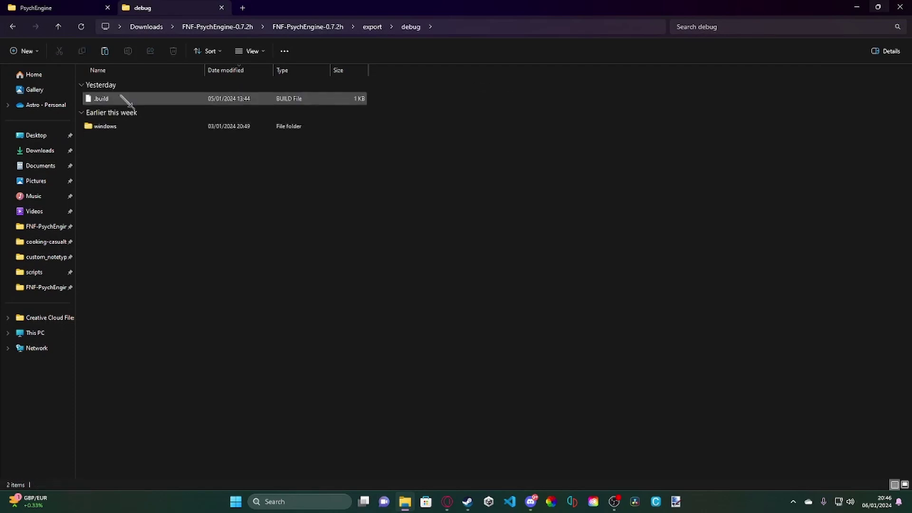
double_click(103, 126)
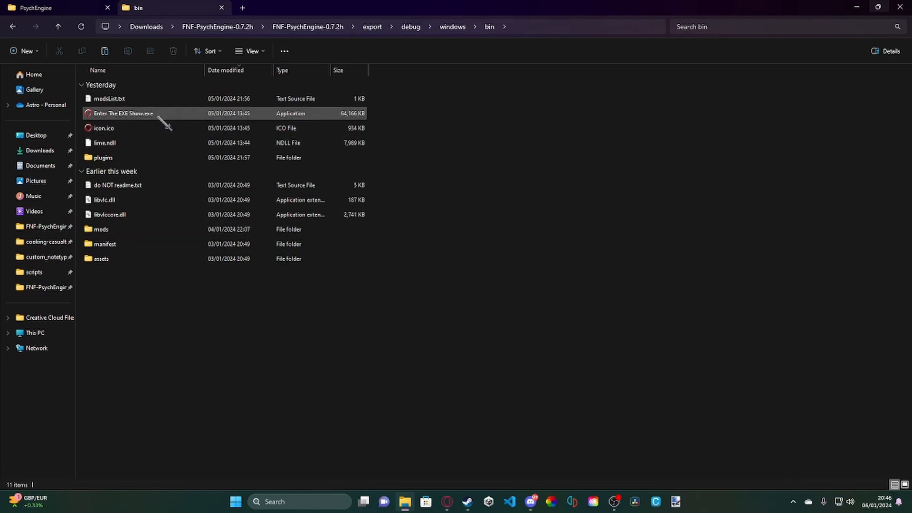
double_click(122, 114)
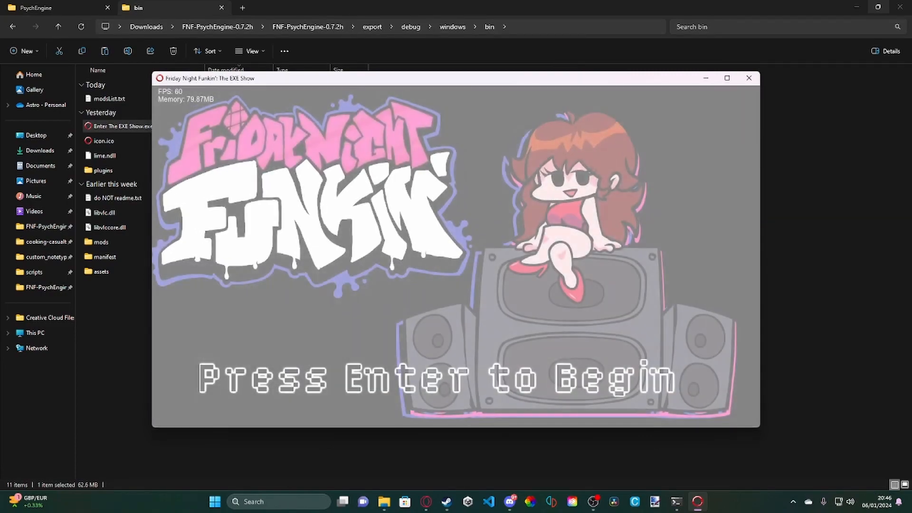
Get past the title screen to the main menu, then close the game
key(enter)
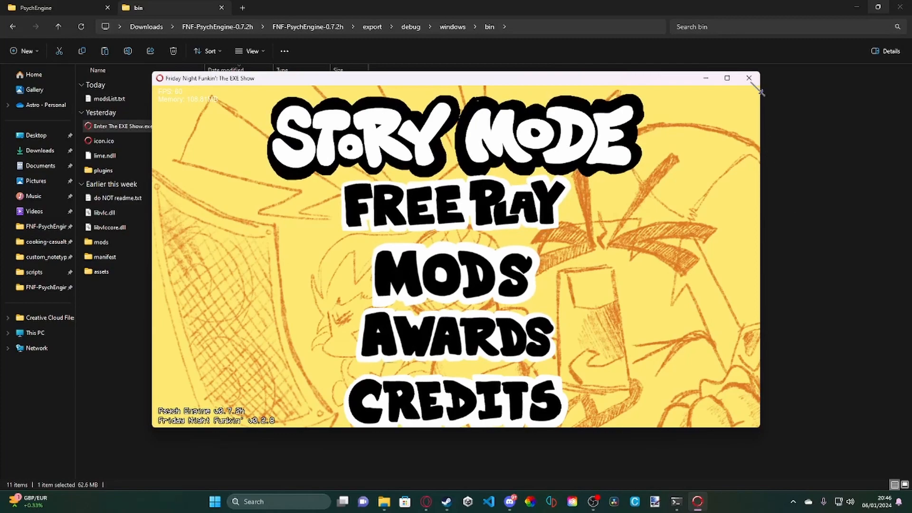
click(749, 78)
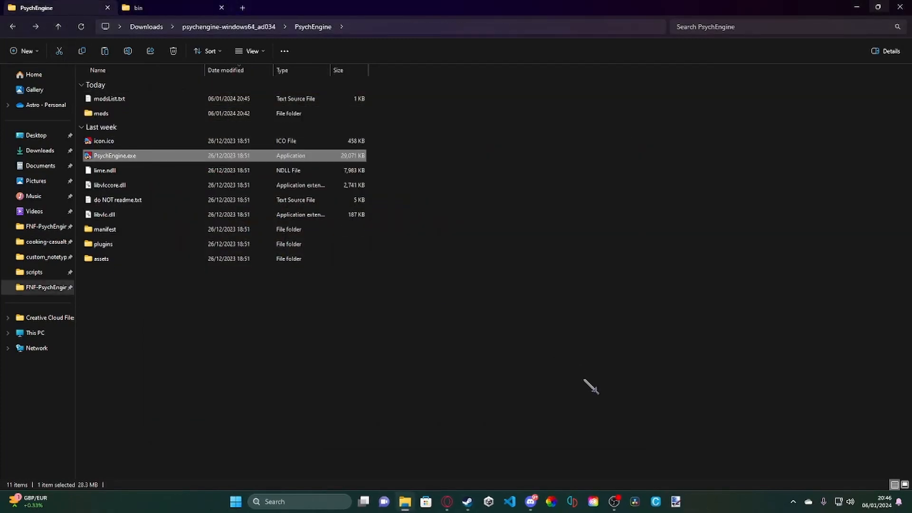
mouse_move(544, 404)
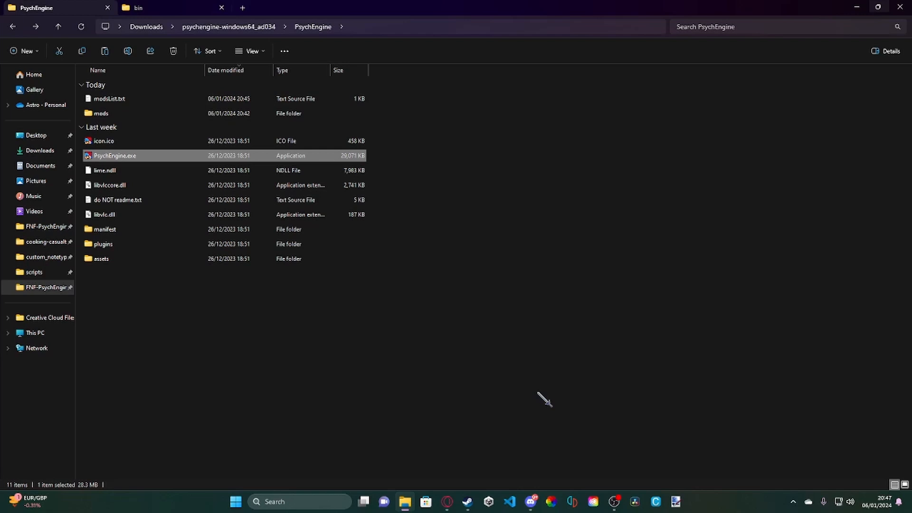
mouse_move(512, 420)
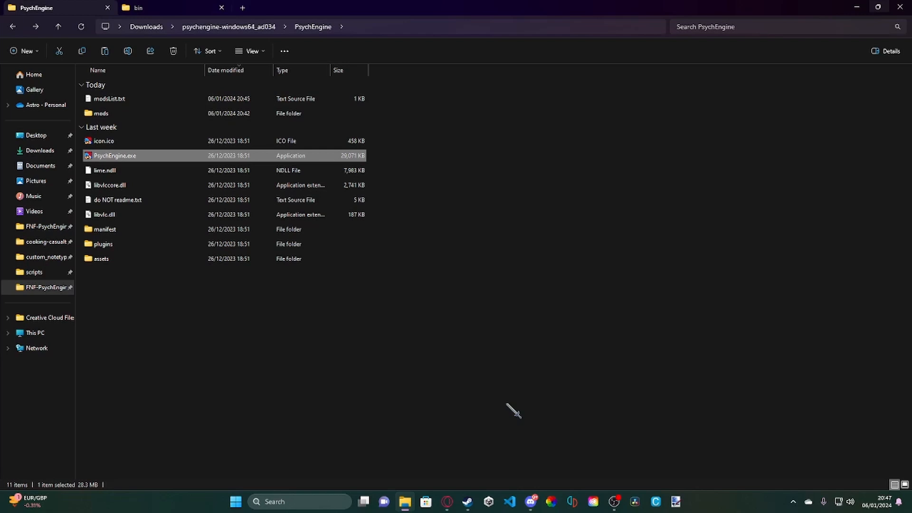
mouse_move(119, 138)
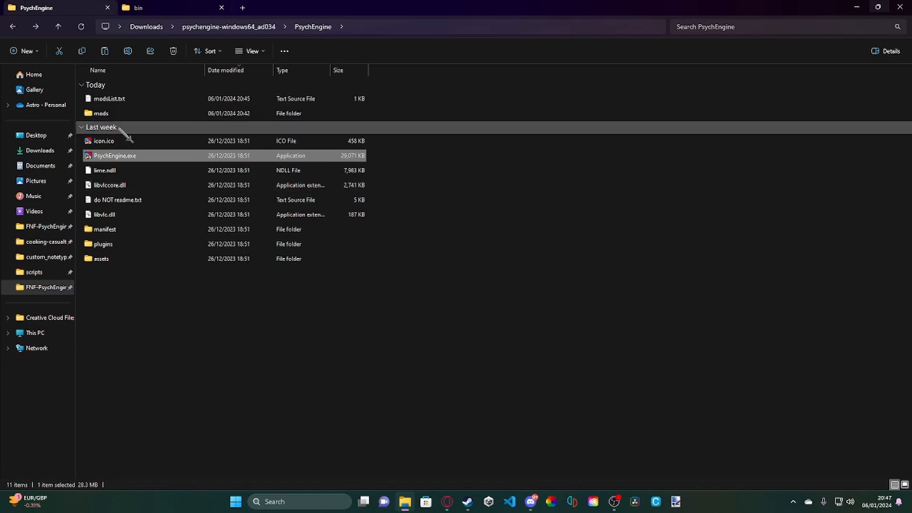
mouse_move(137, 116)
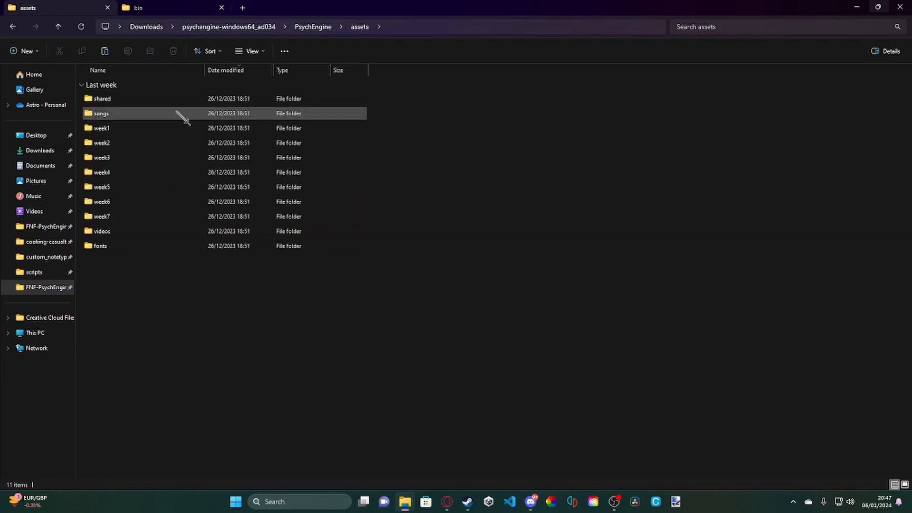
mouse_move(164, 128)
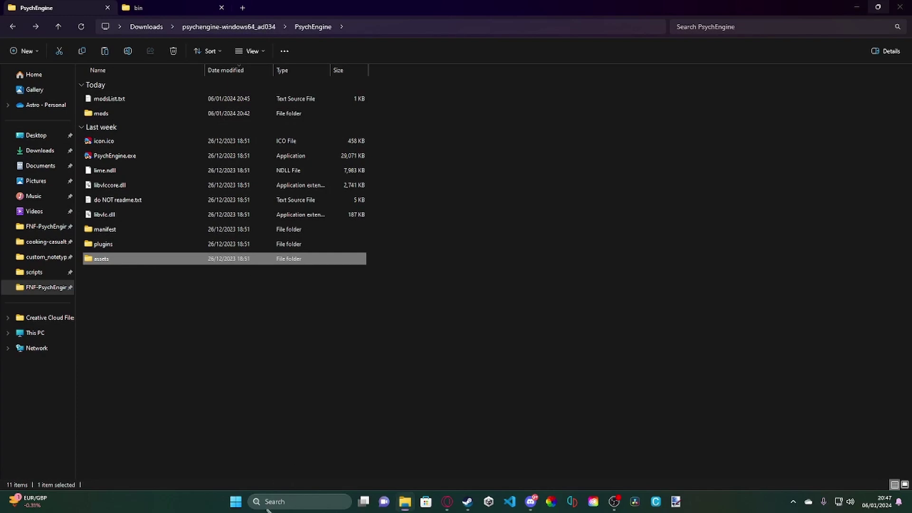
Search Windows for songscript, open its file location, and bring up actions for songscript.bat
click(299, 502)
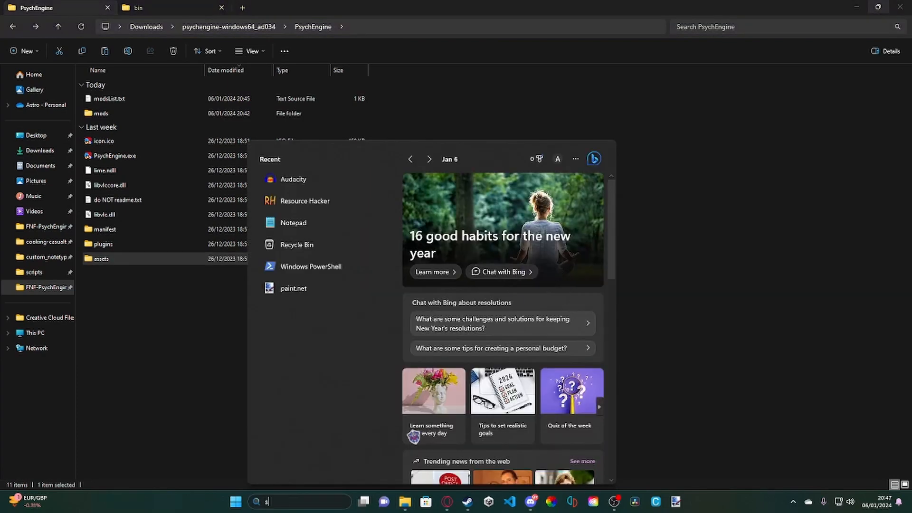
text(songscript.lua)
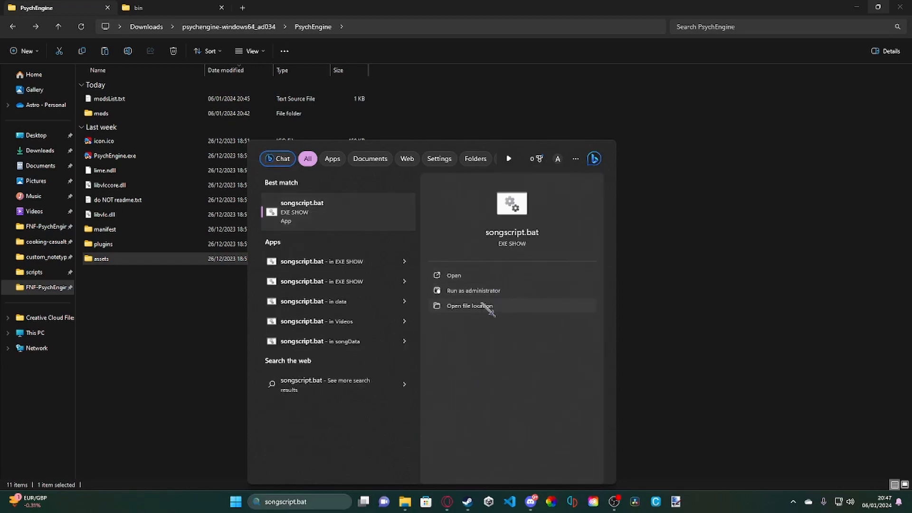
click(470, 306)
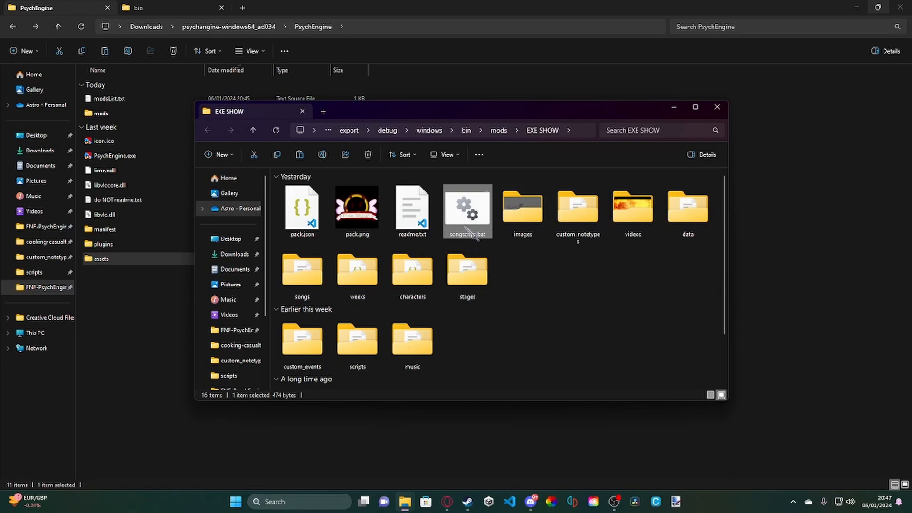
right_click(468, 206)
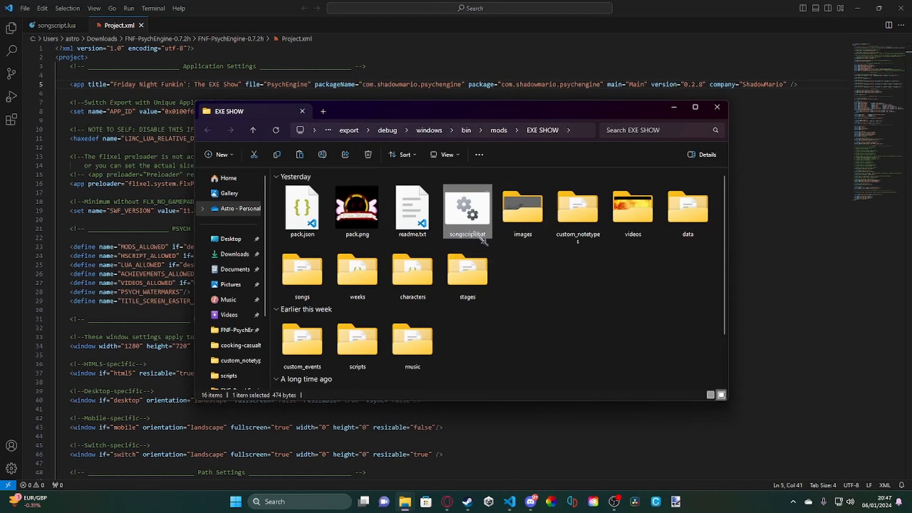
Review songscript.bat's target song folder list unedited, then close the file
double_click(467, 206)
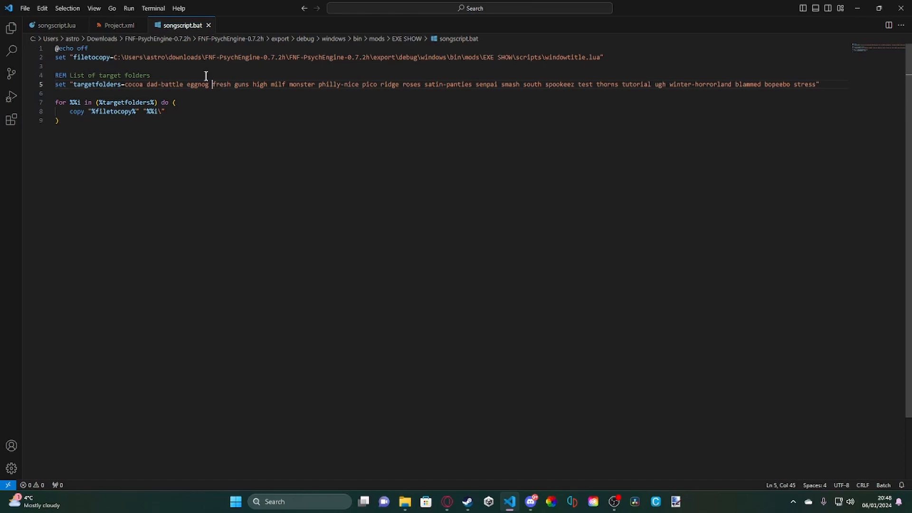
click(195, 83)
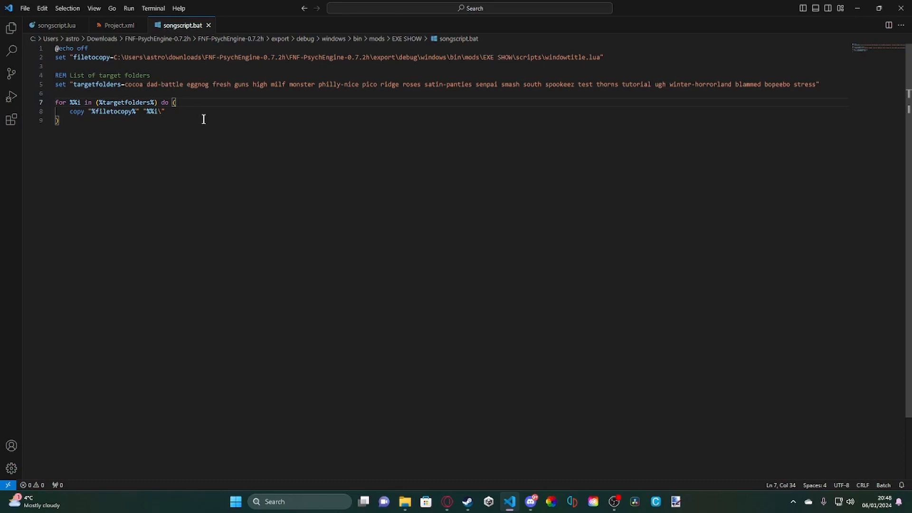
mouse_move(169, 207)
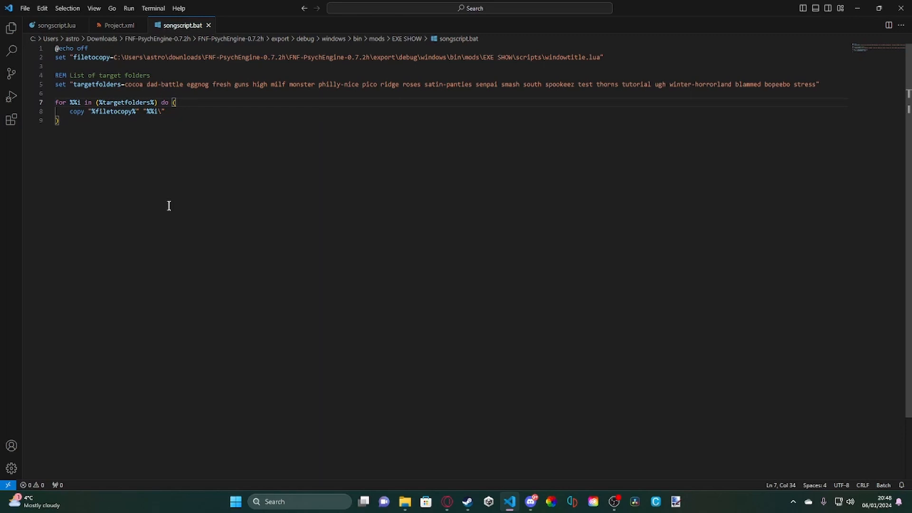
mouse_move(264, 154)
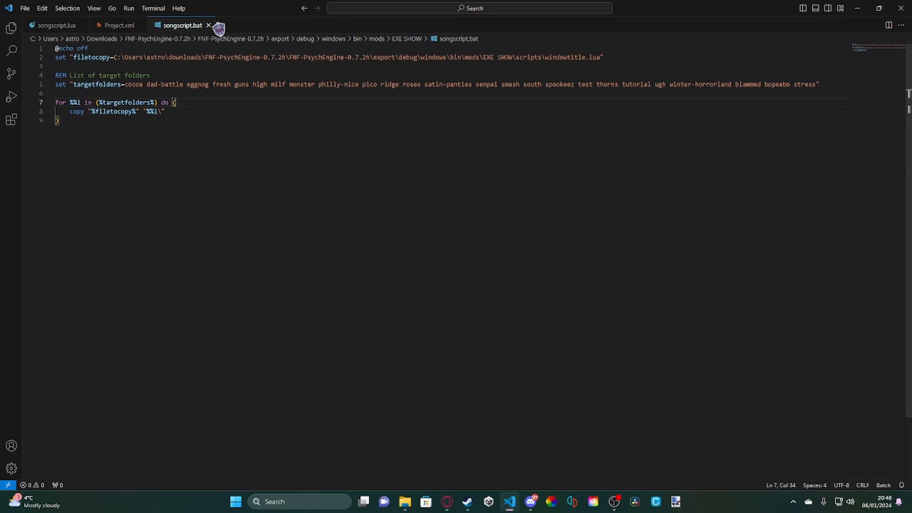
mouse_move(207, 25)
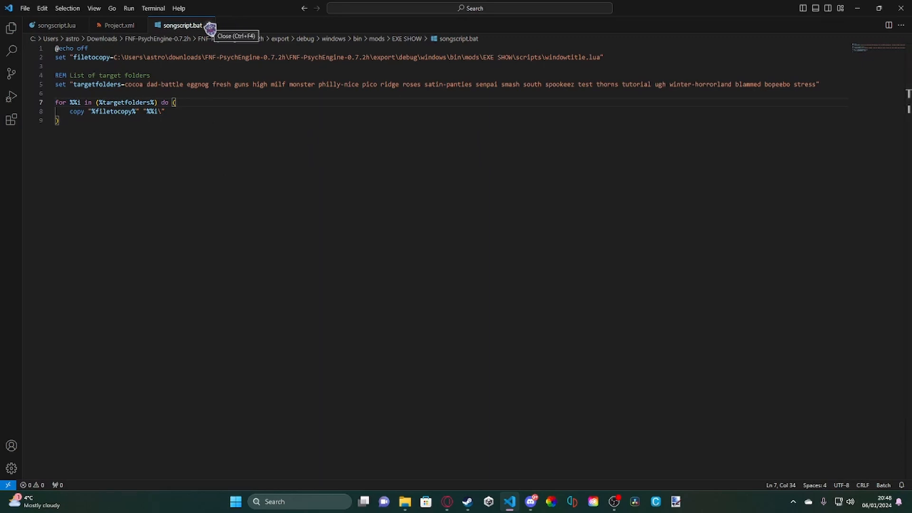
click(210, 24)
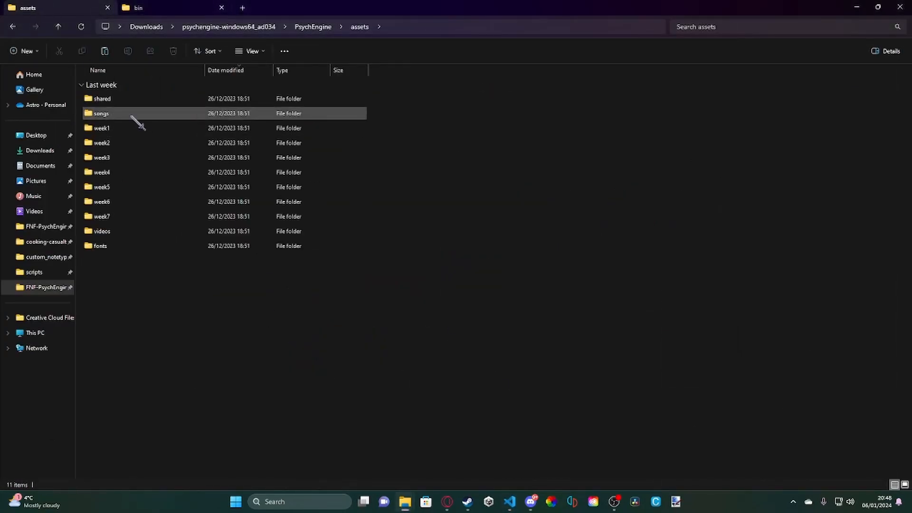
Show the songs folder contents (milf, pico, stress, tutorial and others)
double_click(101, 114)
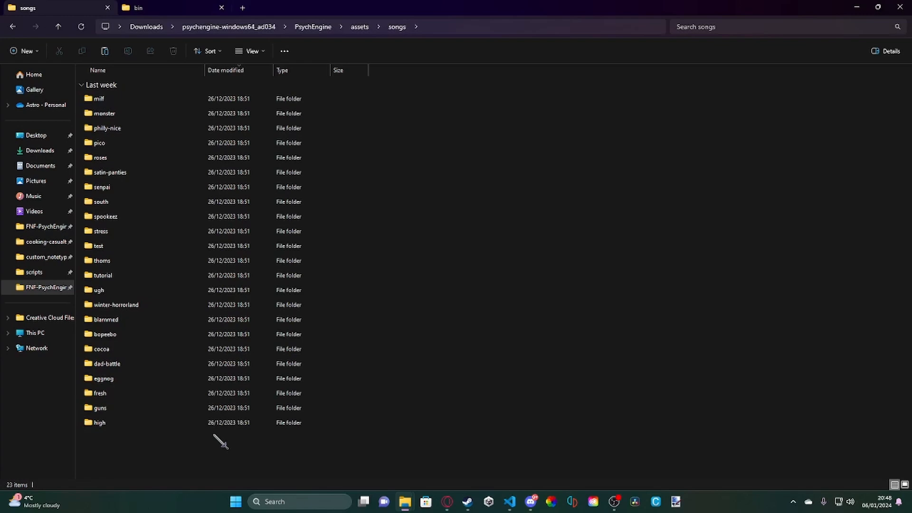
mouse_move(517, 59)
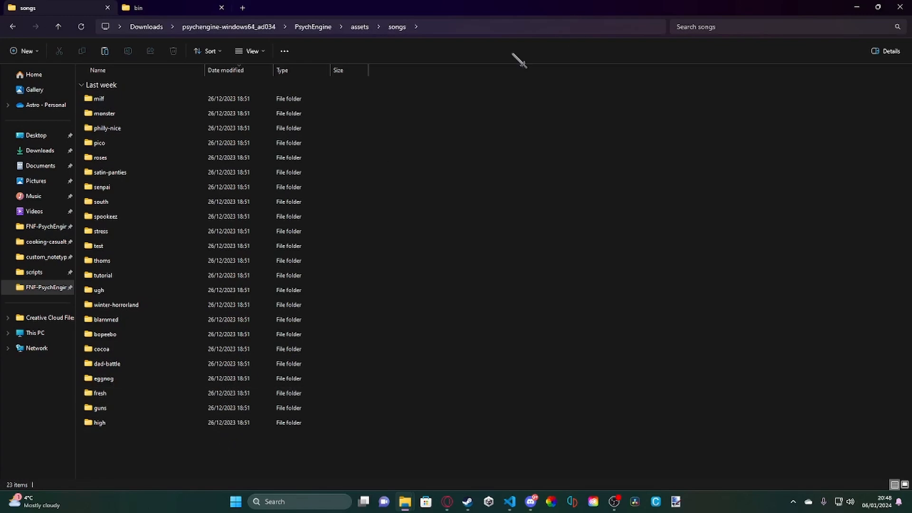
mouse_move(473, 180)
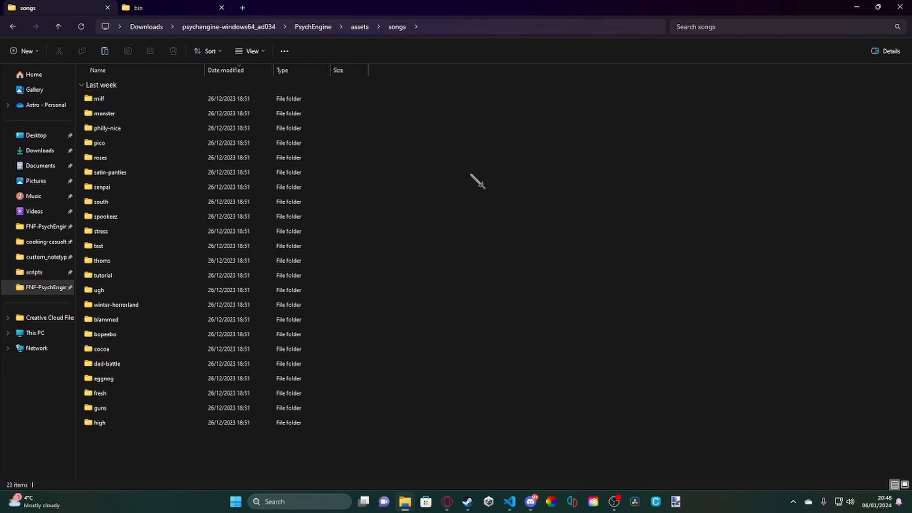